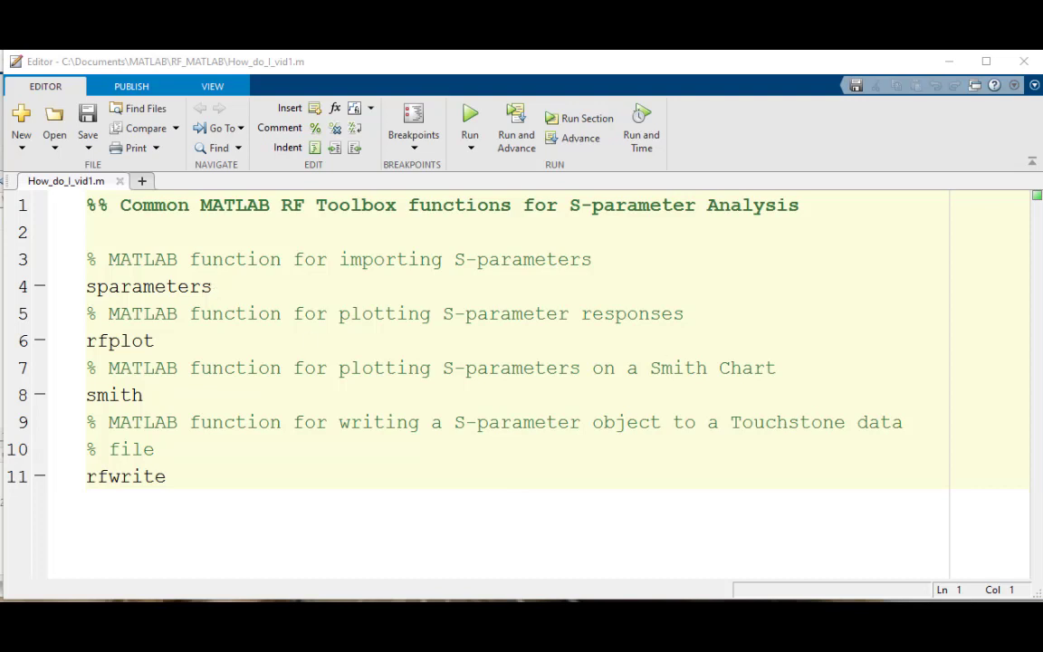
mouse_move(123, 525)
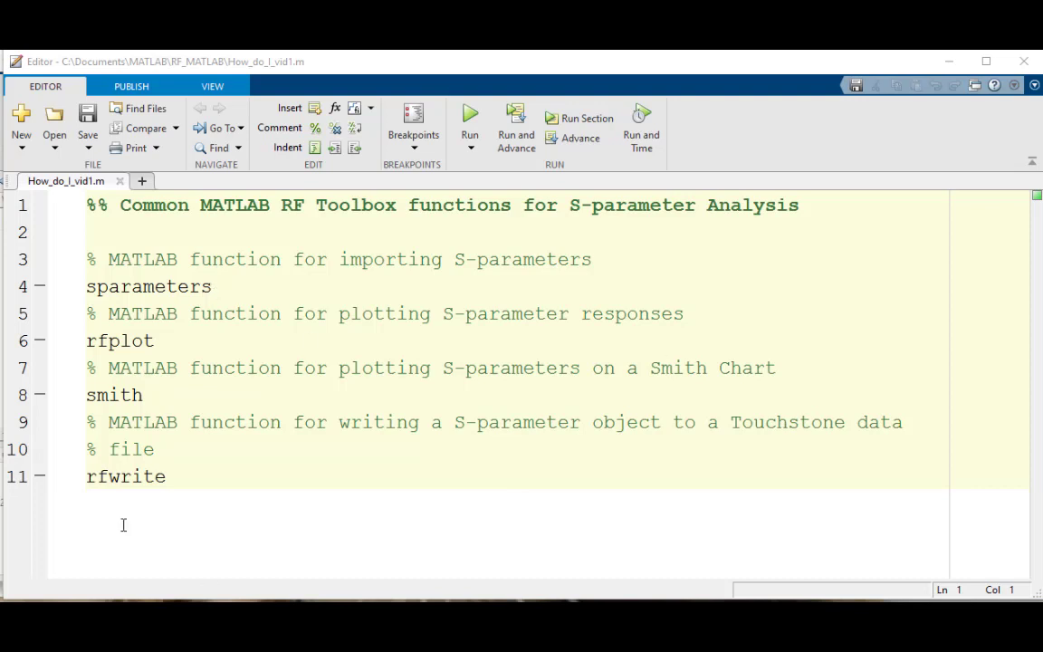
Step: Highlight the sparameters, rfplot, smith and rfwrite function names in the script
double_click(153, 286)
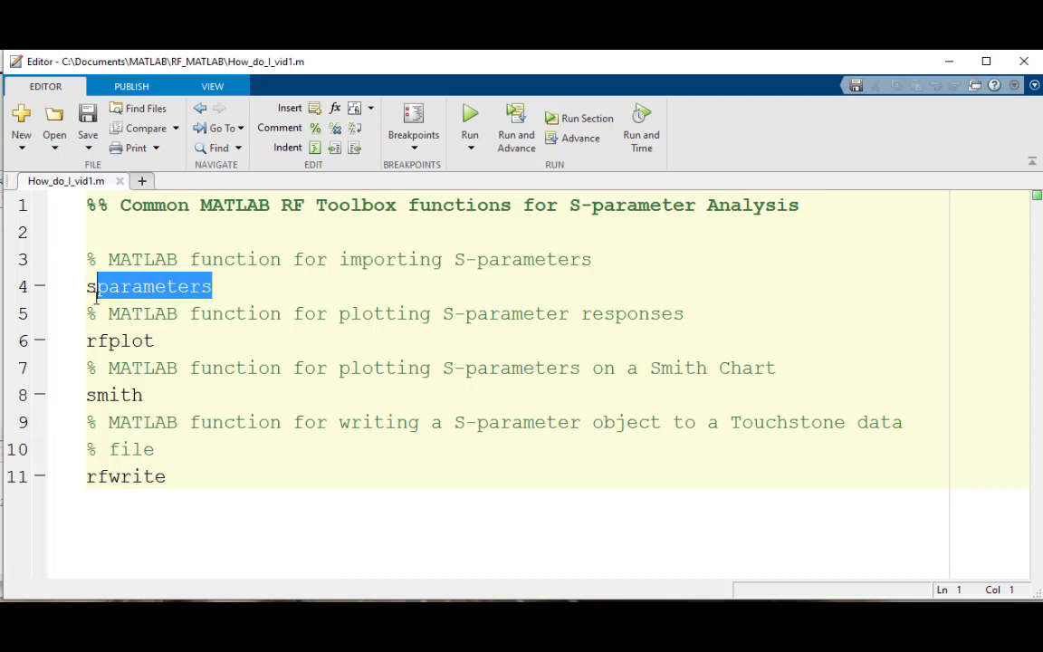
click(154, 340)
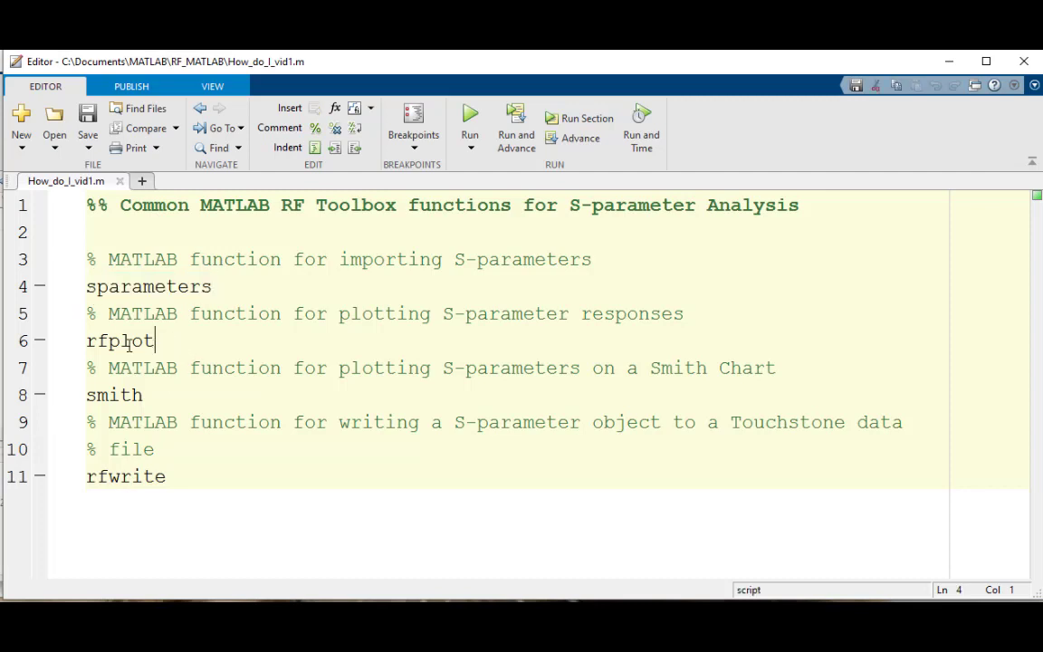
double_click(118, 340)
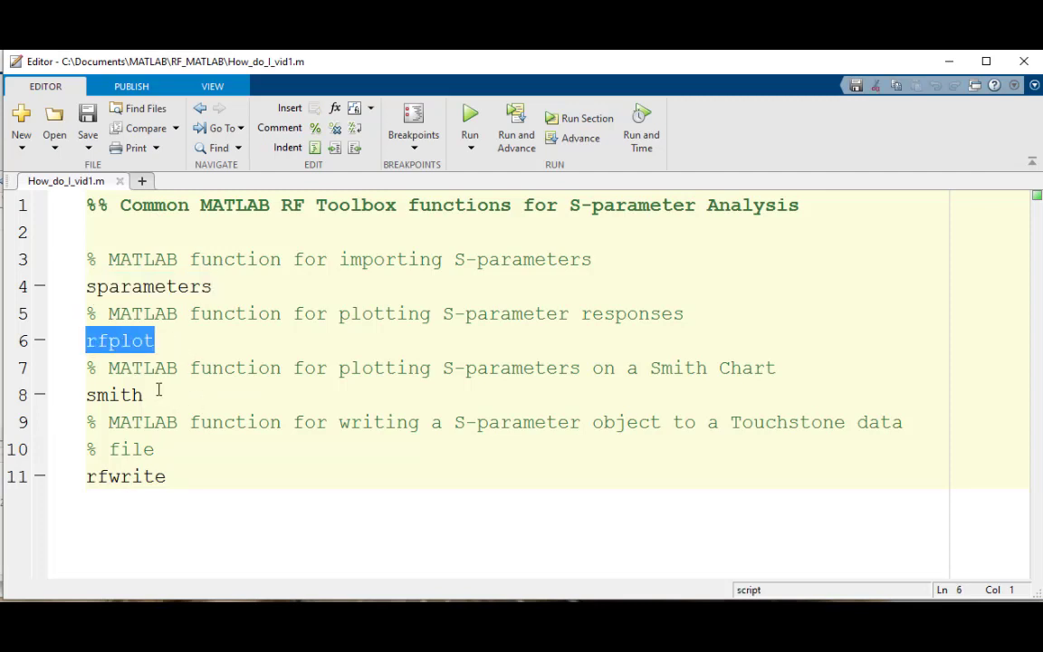
double_click(112, 395)
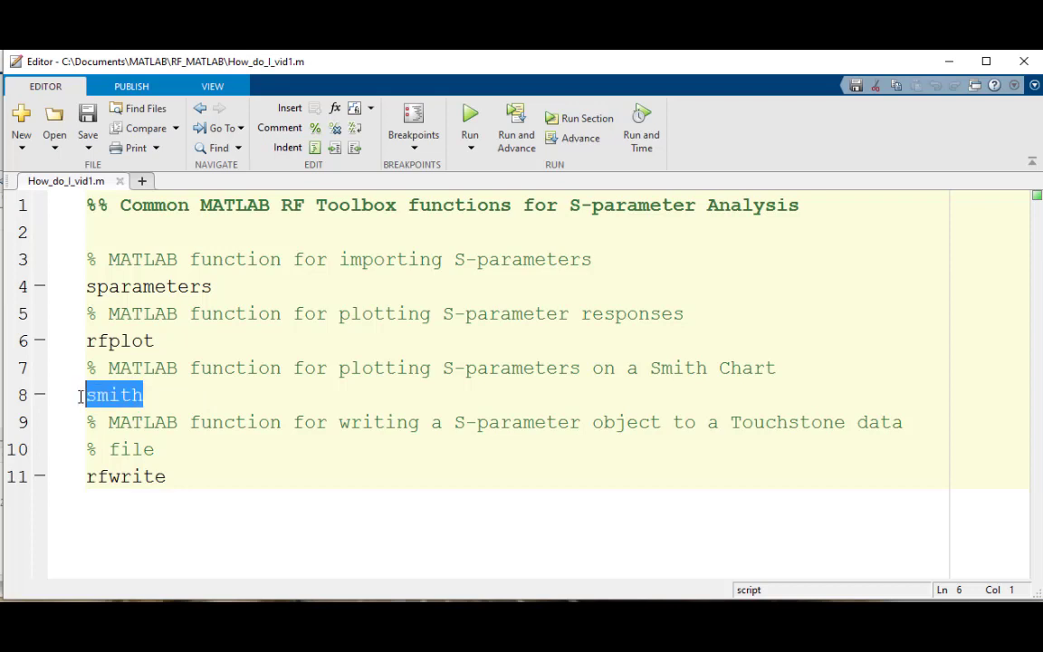
click(166, 476)
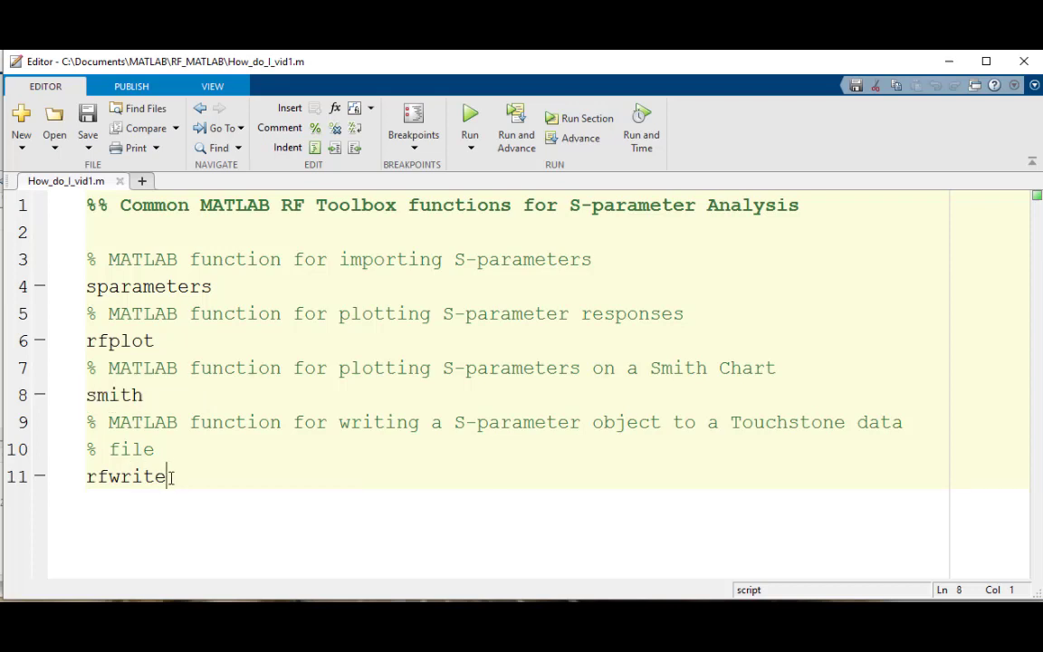
double_click(125, 476)
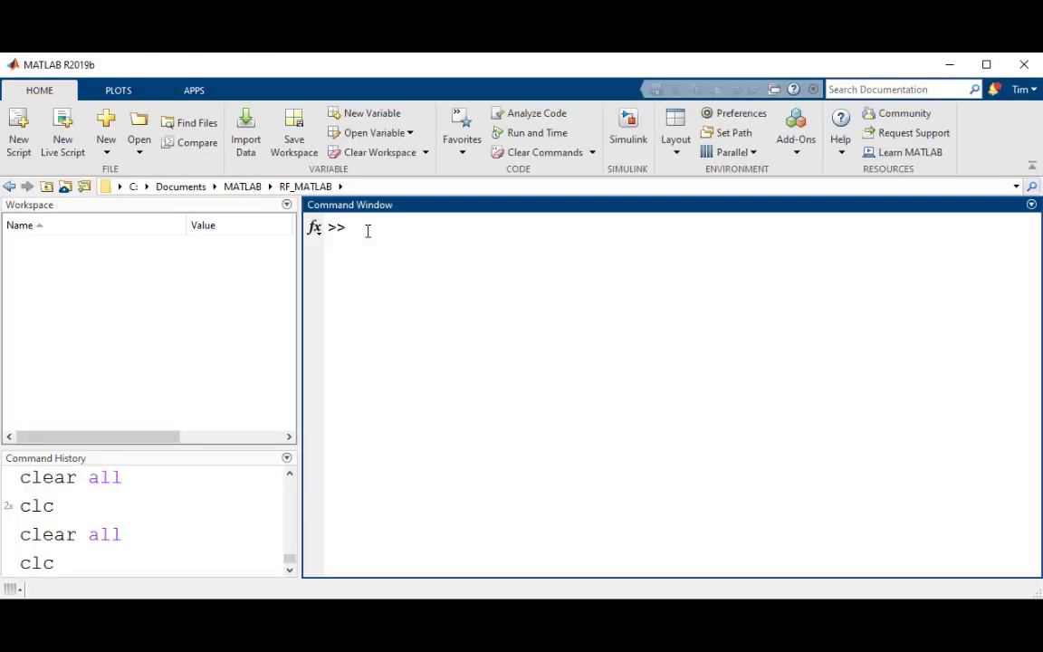
Step: Request help on sparameter from the Command Window
text(help sparameter)
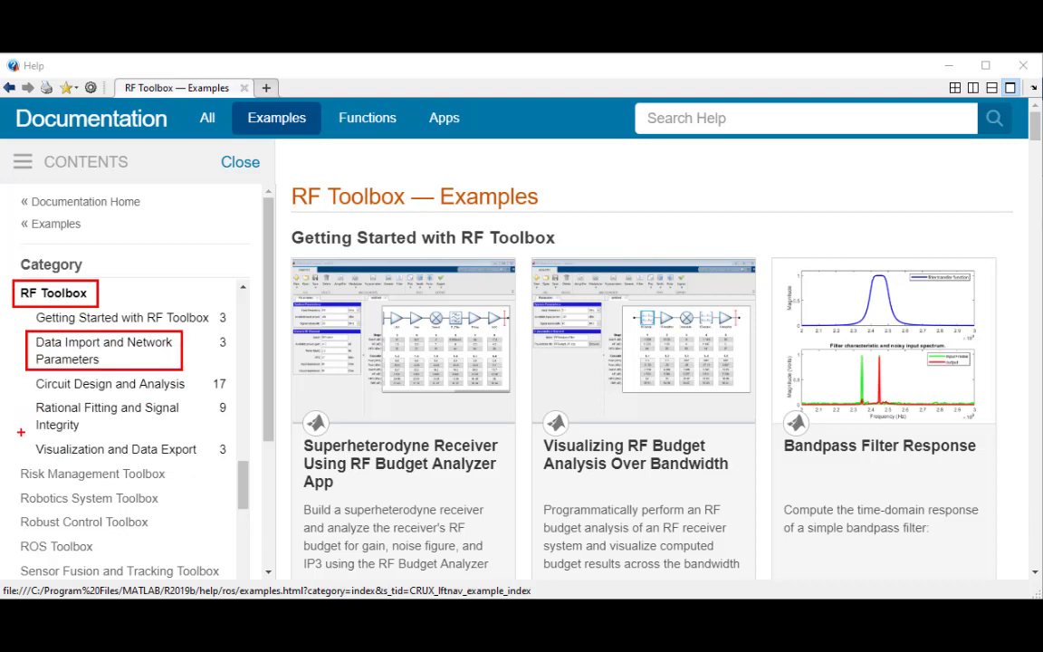
Step: Browse Data Import and Network Parameters to the backplane example's rfplot call plotting S21
click(116, 449)
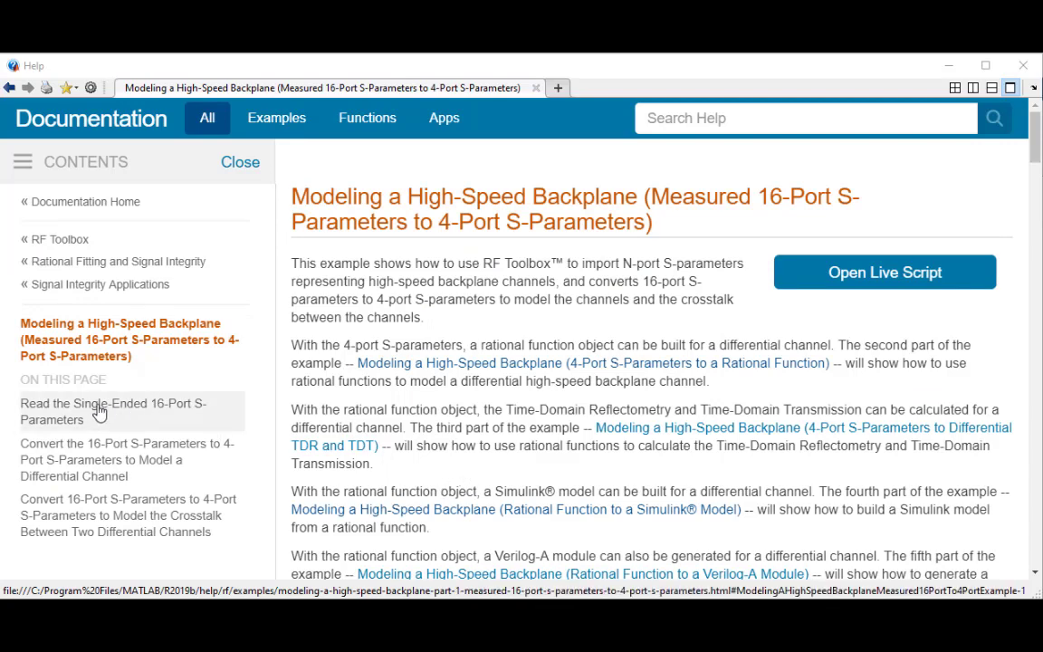
click(113, 411)
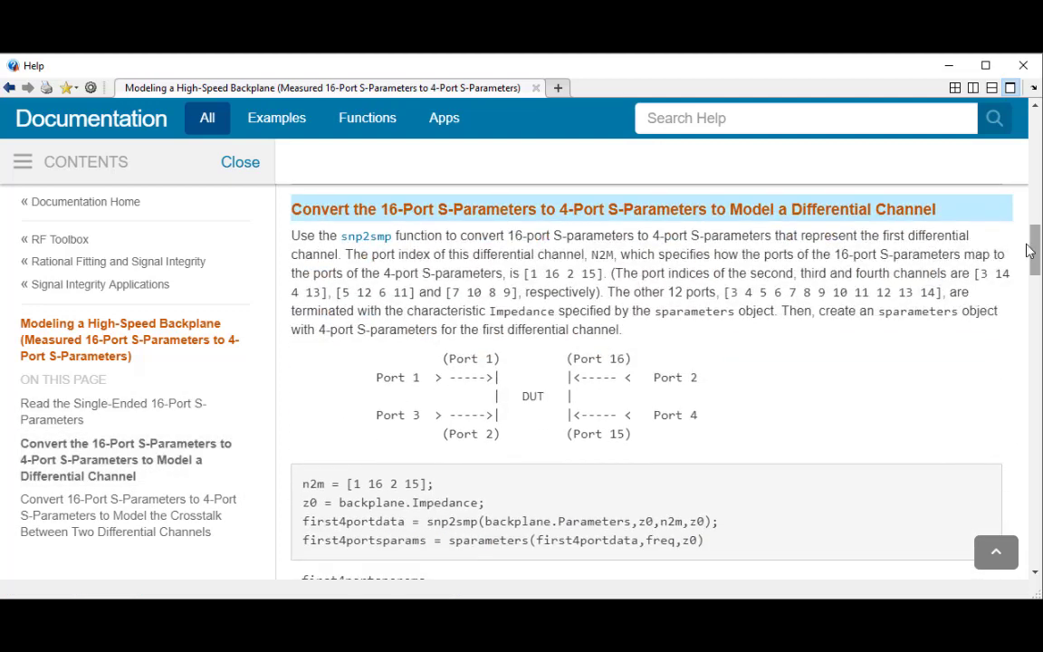
scroll(down, 3)
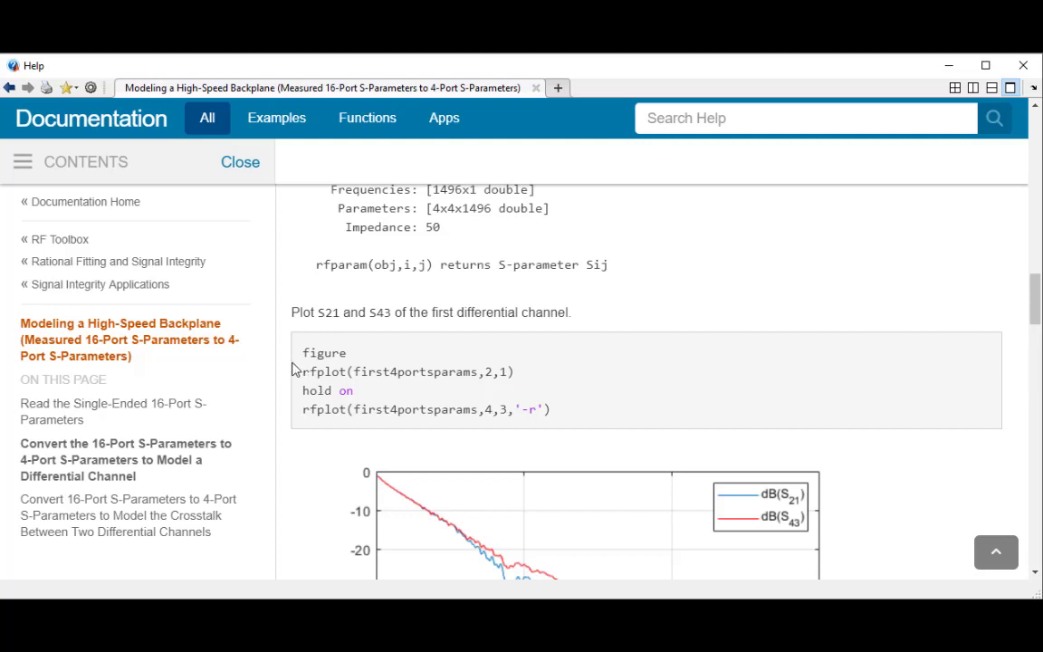
double_click(407, 371)
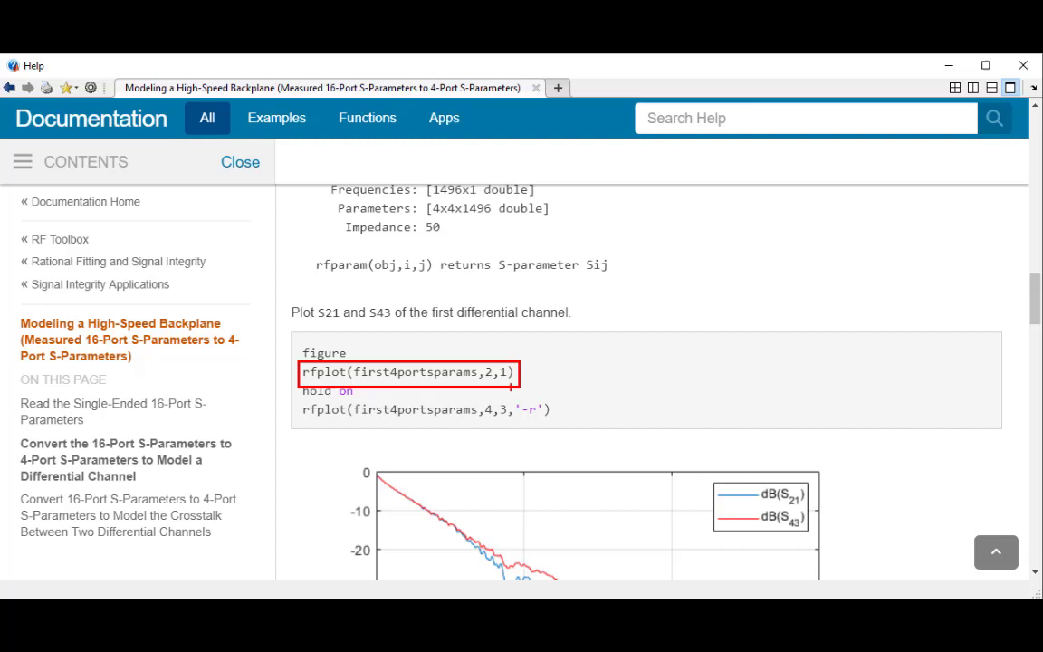
mouse_move(963, 519)
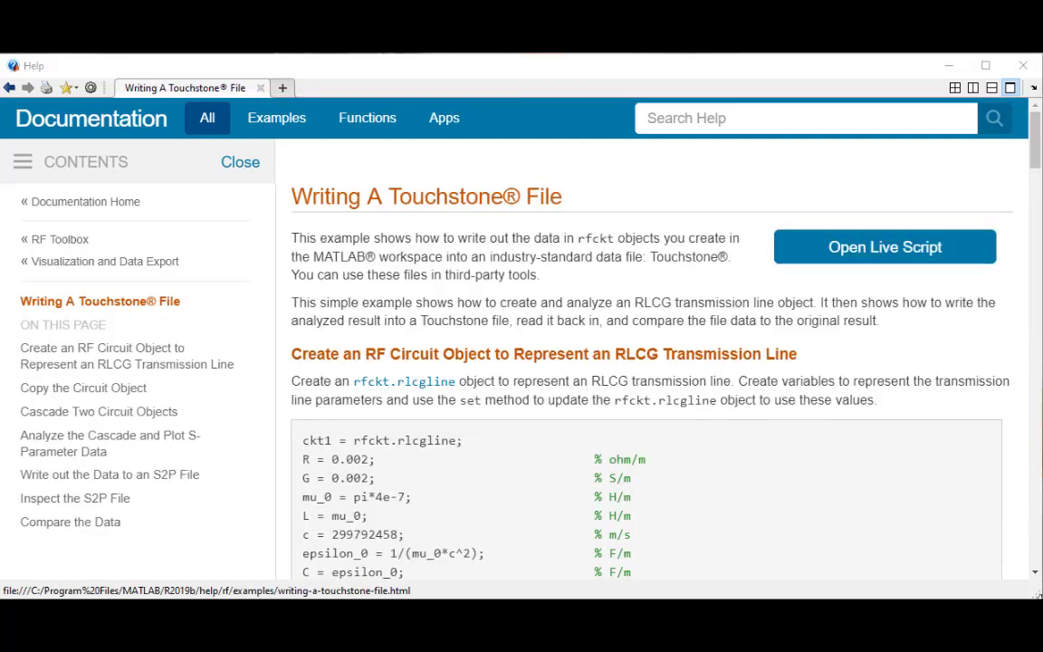
Step: Scroll the Writing A Touchstone File example down to its S2P file section
scroll(down, 3)
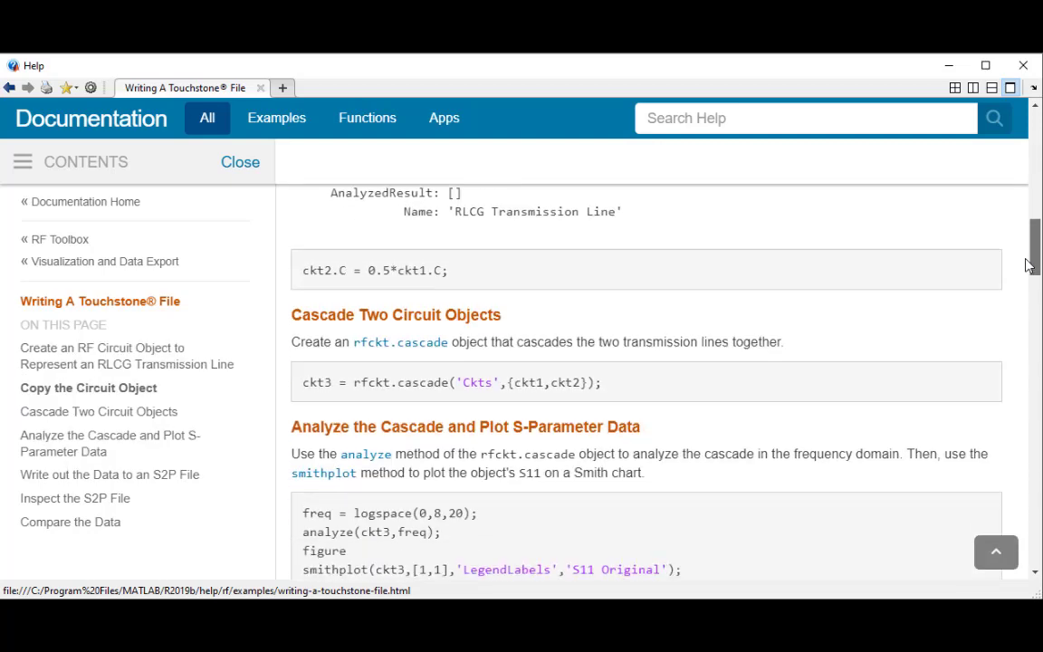
scroll(down, 3)
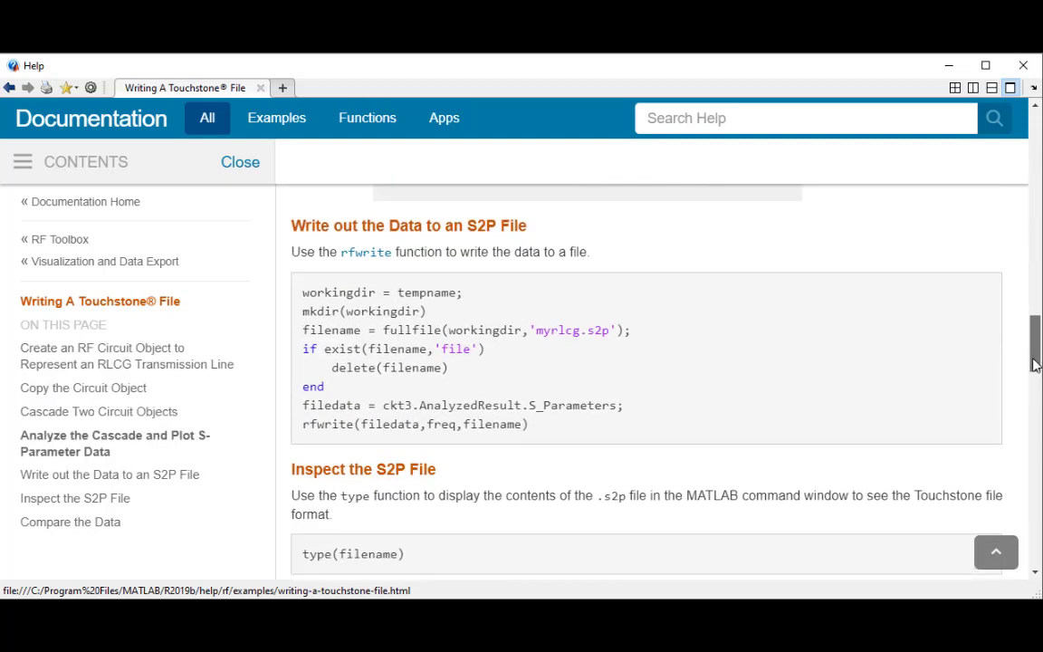
scroll(down, 3)
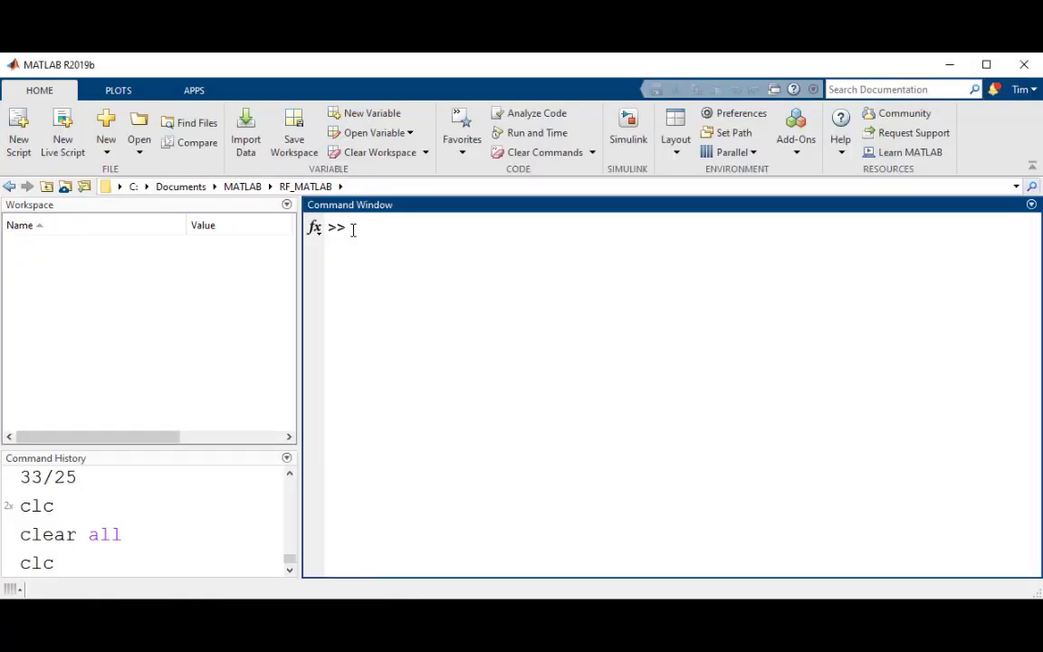
Step: Run s4p = sparameters('default.s4p') to import the 4-port data as object s4p
text(s4p)
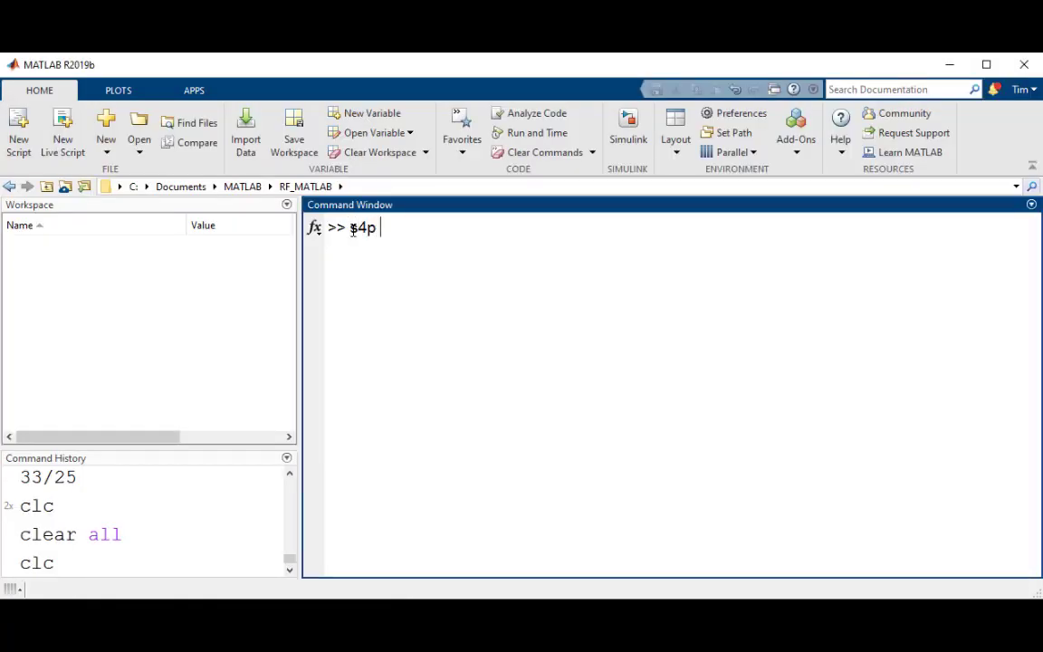
text(= spar)
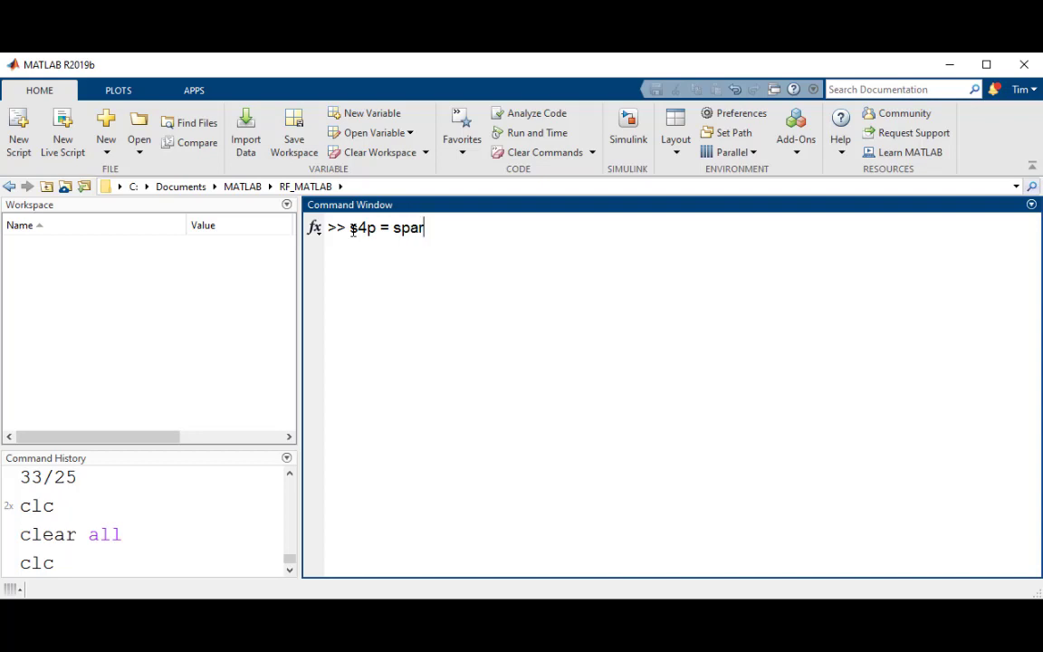
text(amet)
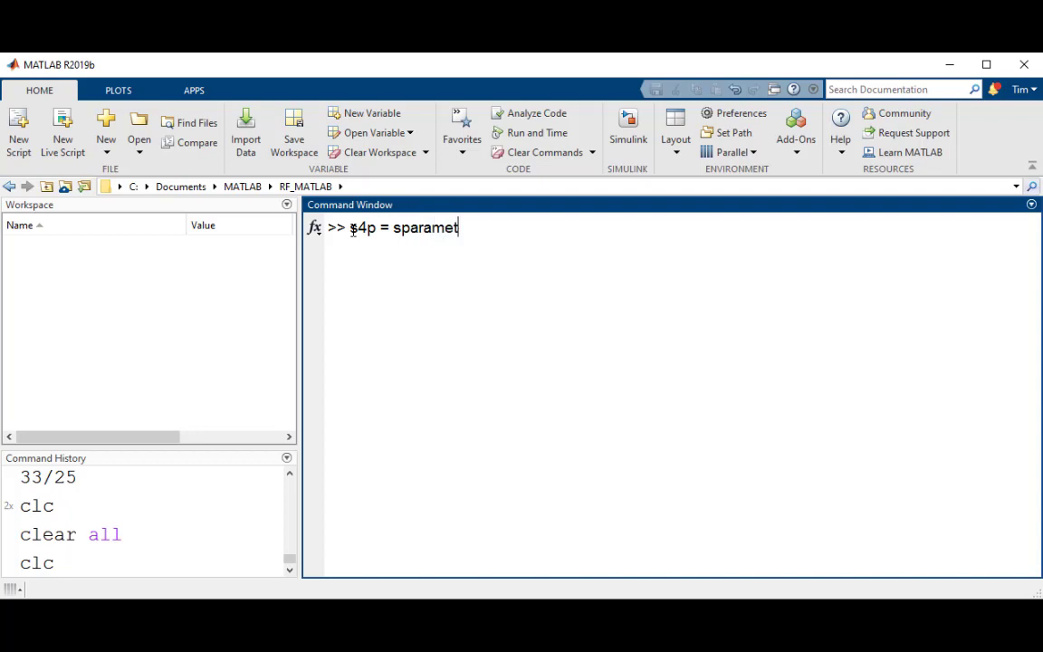
text(ers(')
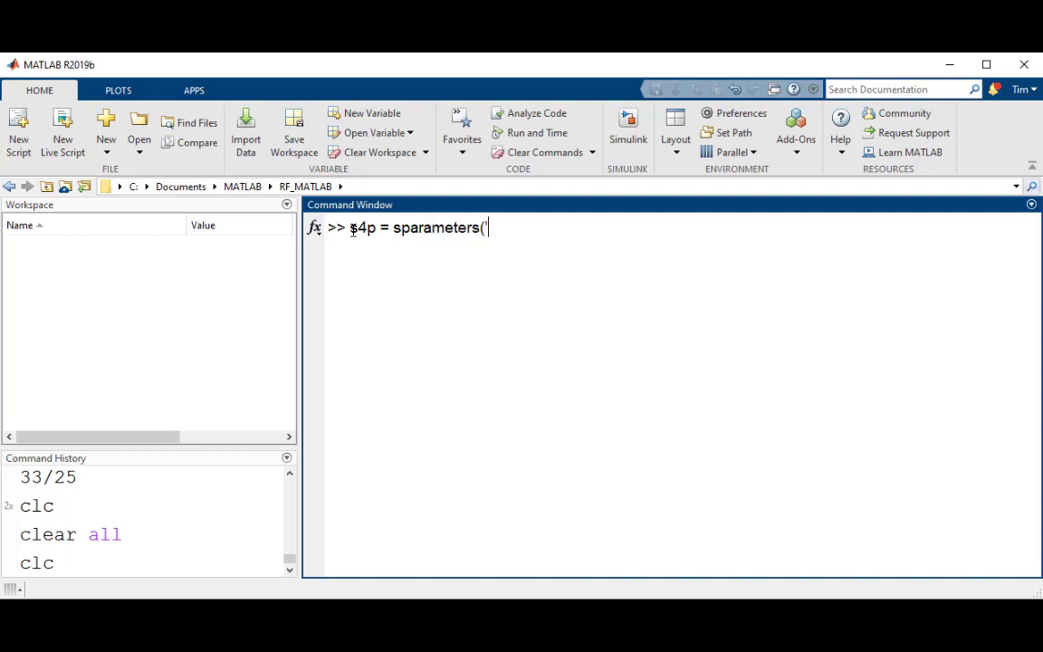
text(default)
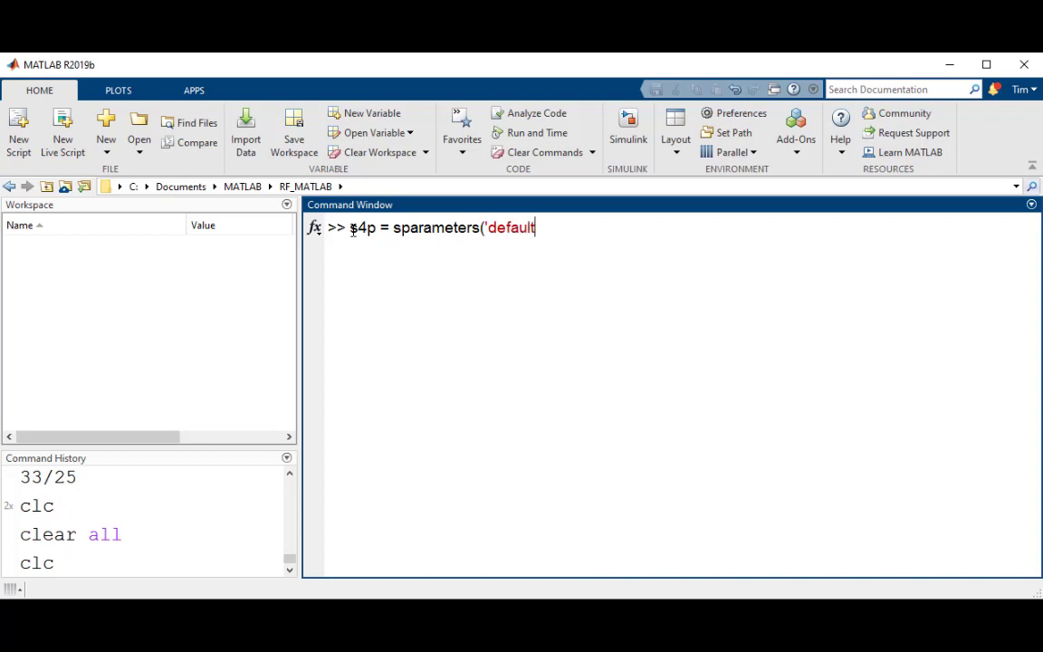
text(.s4p)
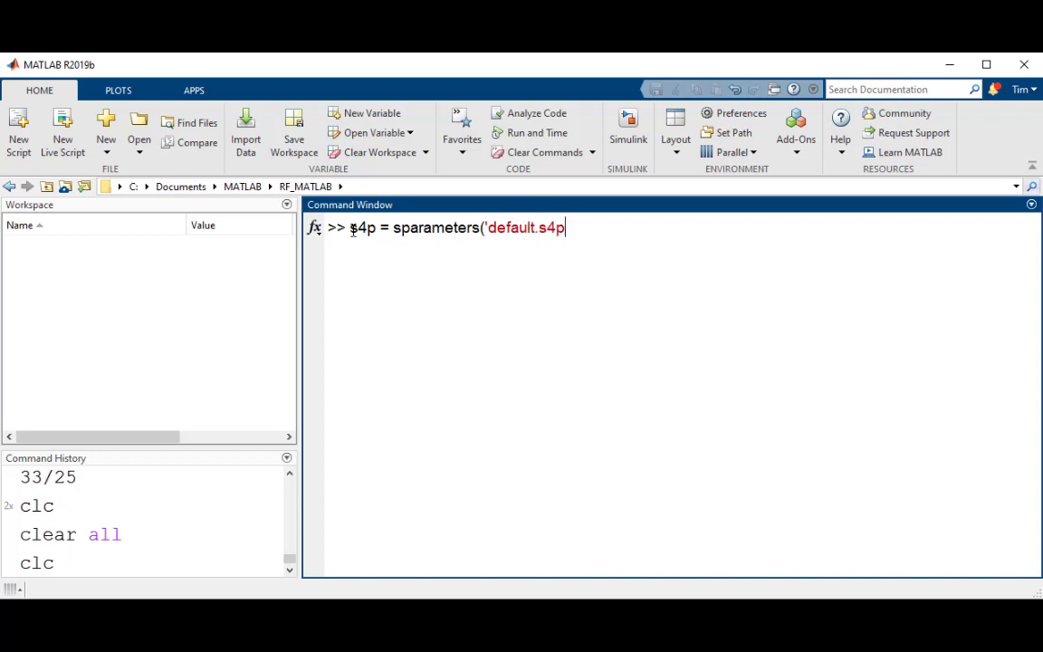
key(Return)
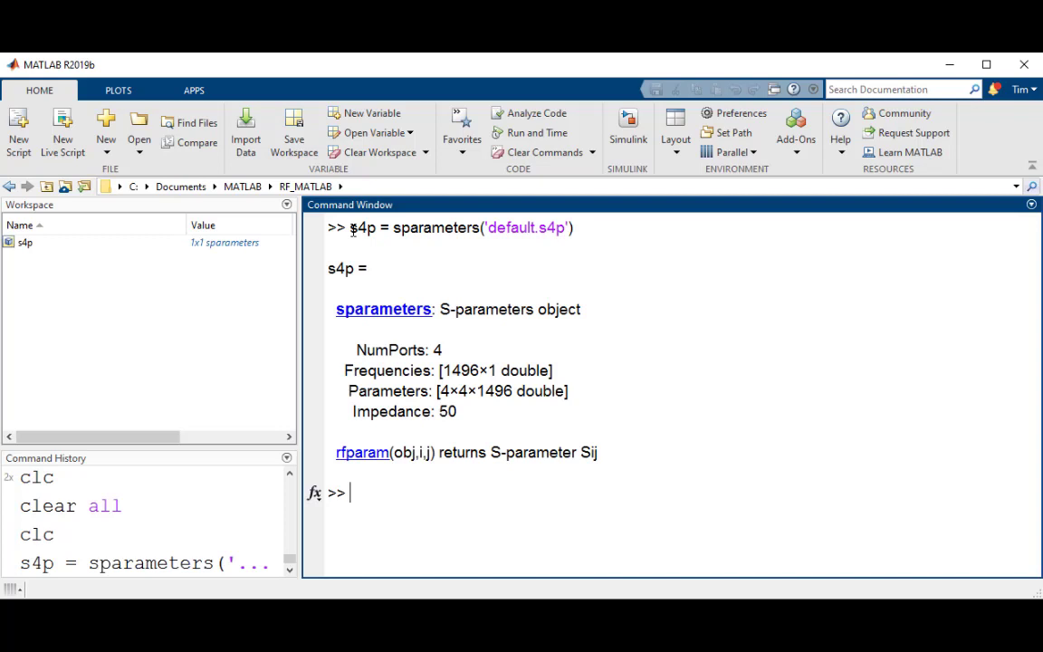
mouse_move(659, 395)
text(s4p)
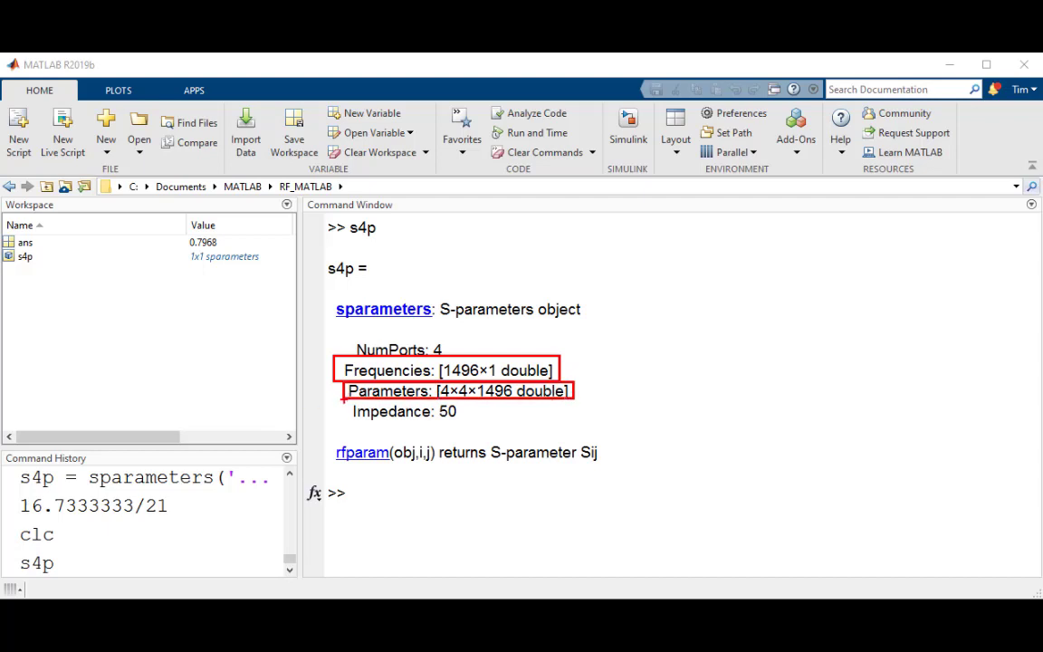
click(401, 411)
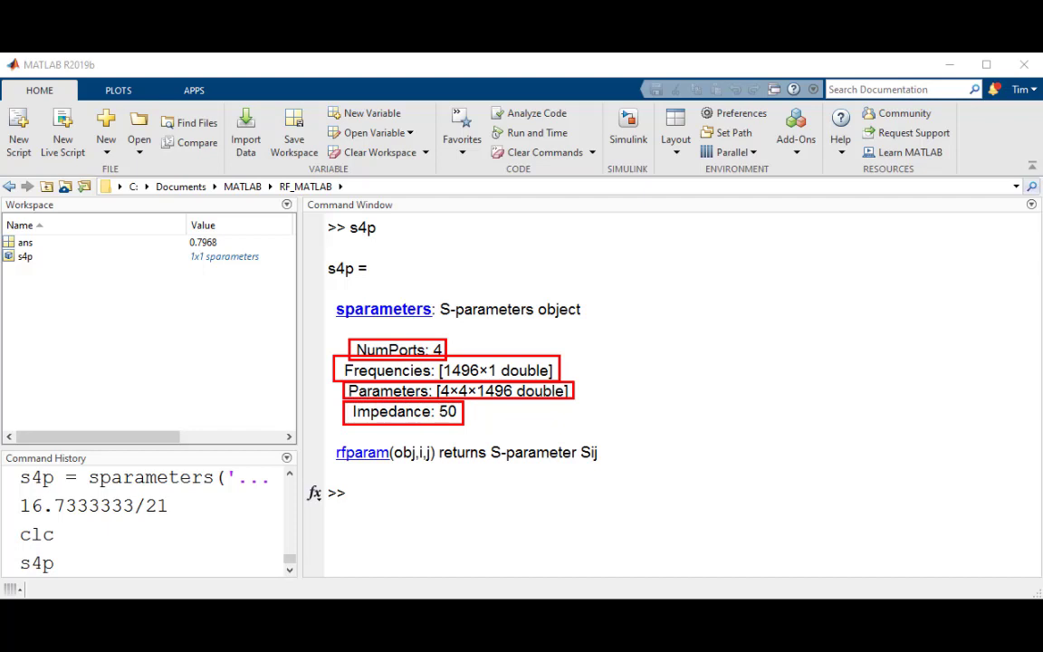
Step: Run figure; rfplot(s4p,2,1); grid on to plot S21 magnitude in dB
text(fi)
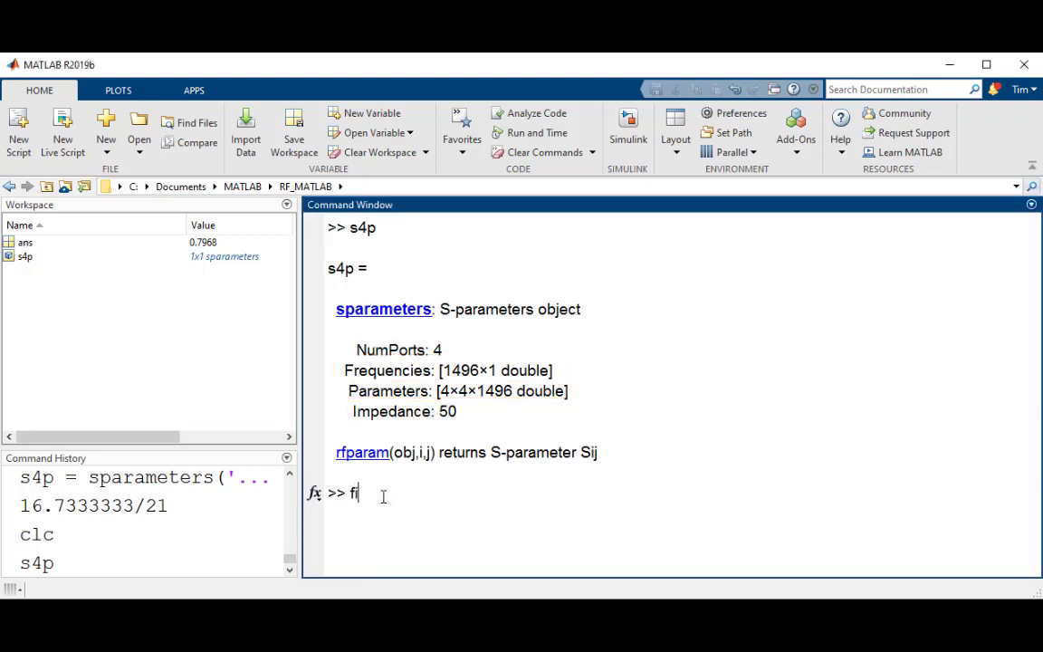
text(gure; rfplot)
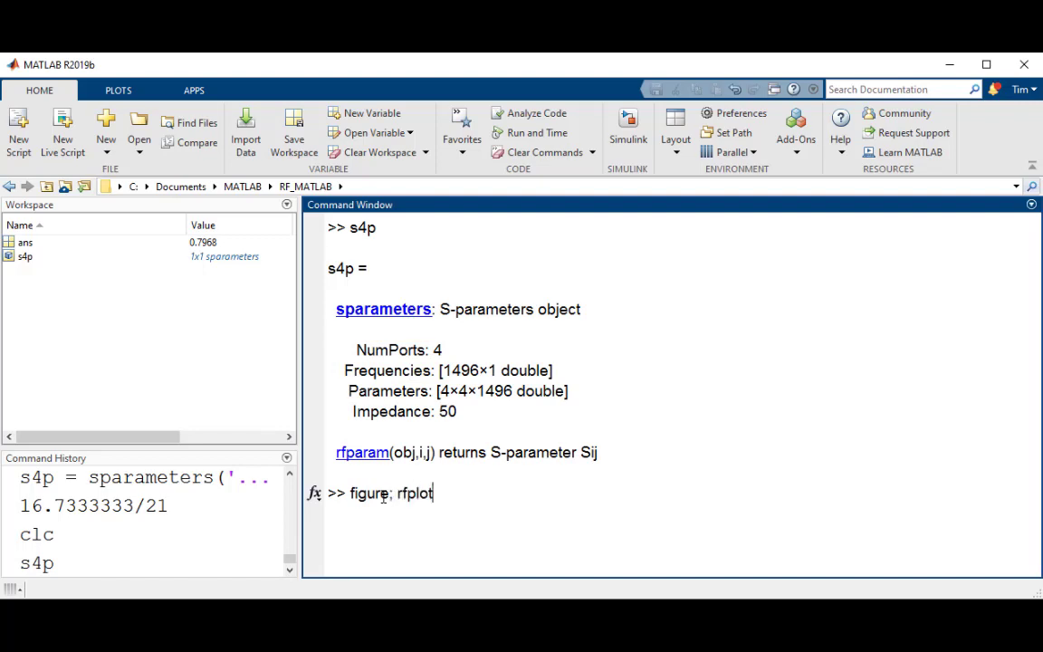
text((s)
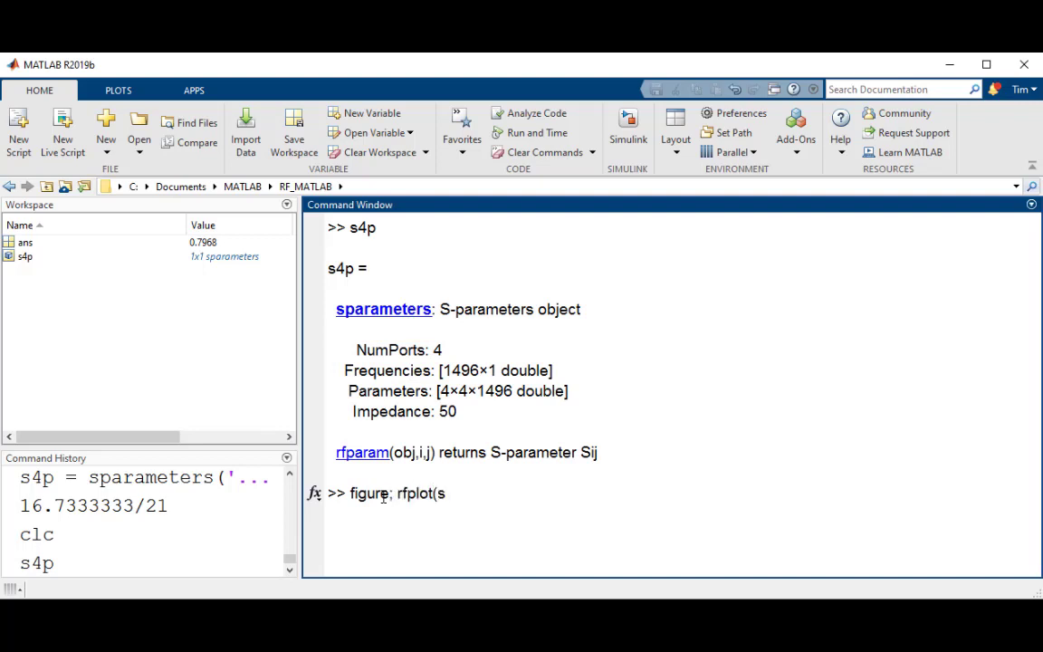
text(4)
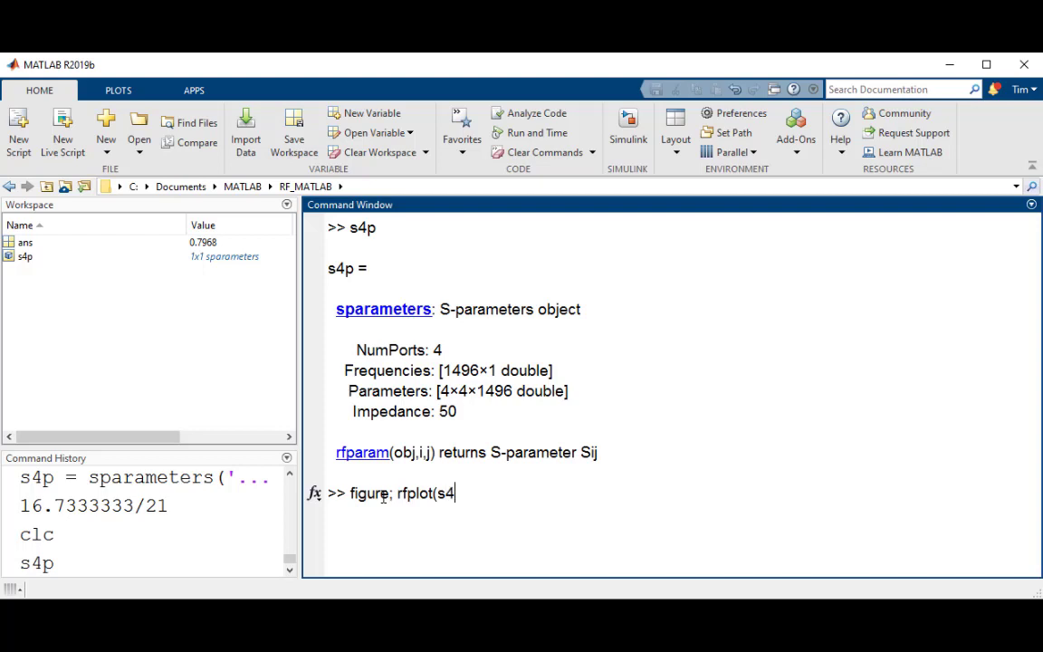
text(,2,1)
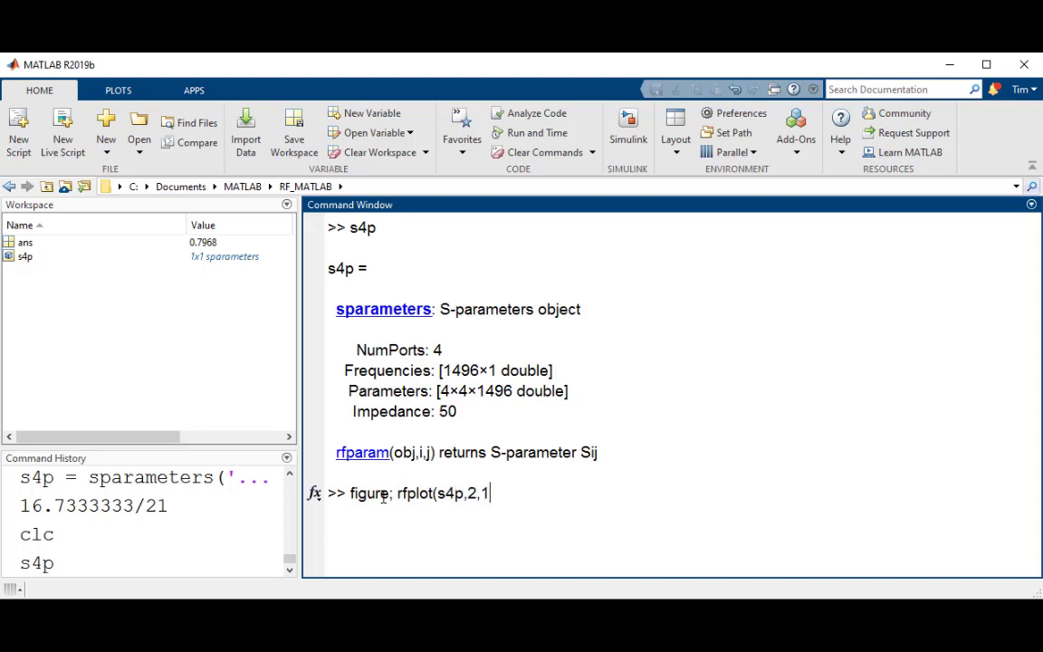
text(); g)
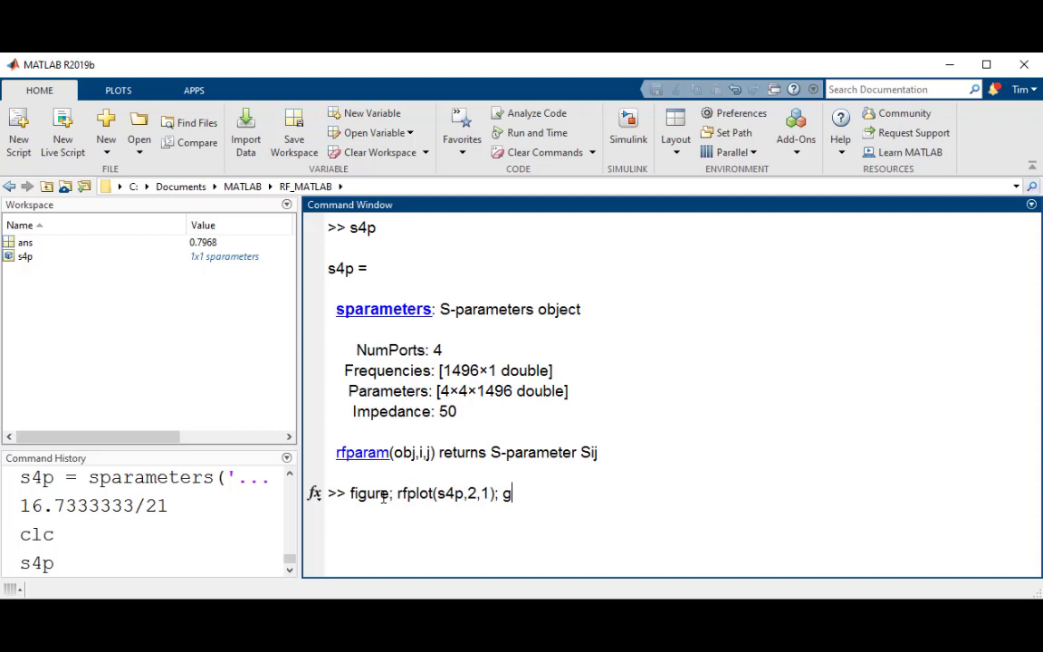
text(rid on)
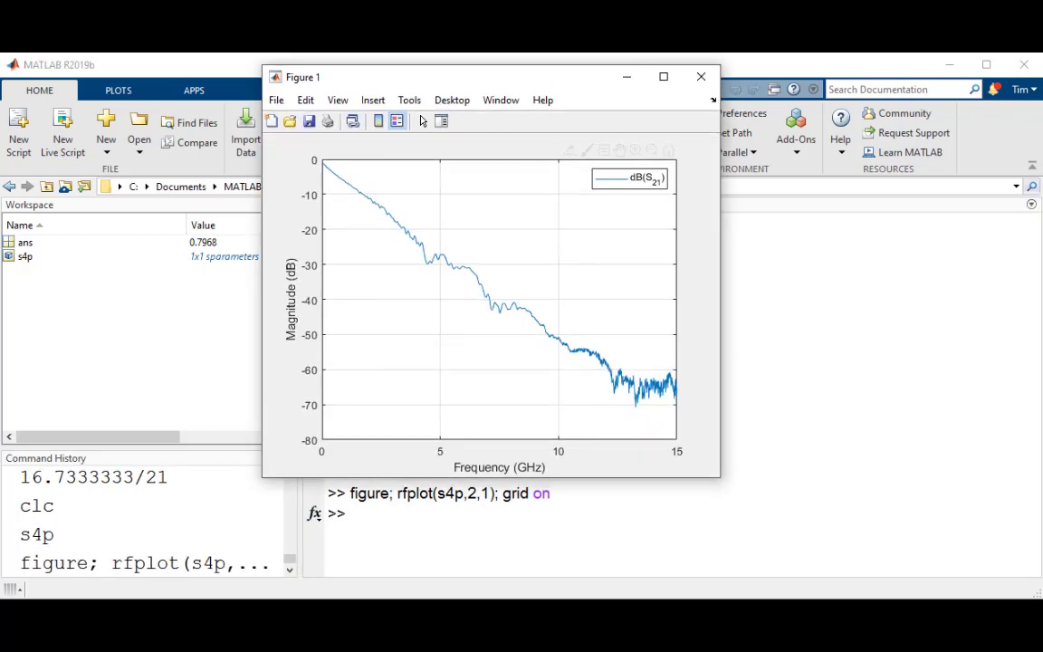
click(701, 76)
text(hold on)
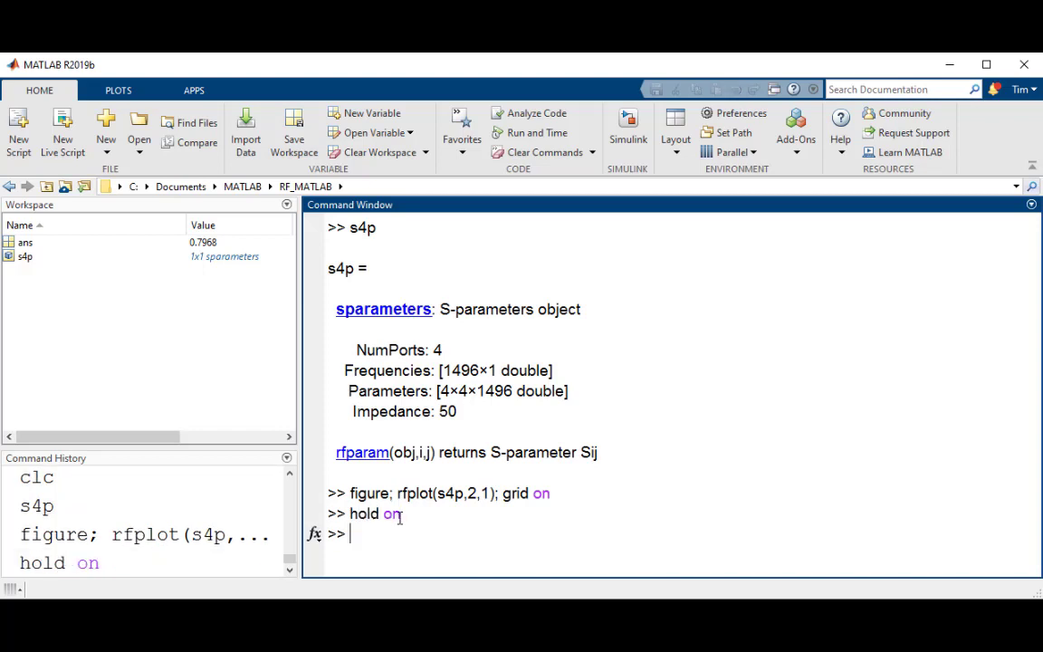
Step: Enter rfplot(s4p,1,1) to add the S11 curve to the held figure
text(rfplot)
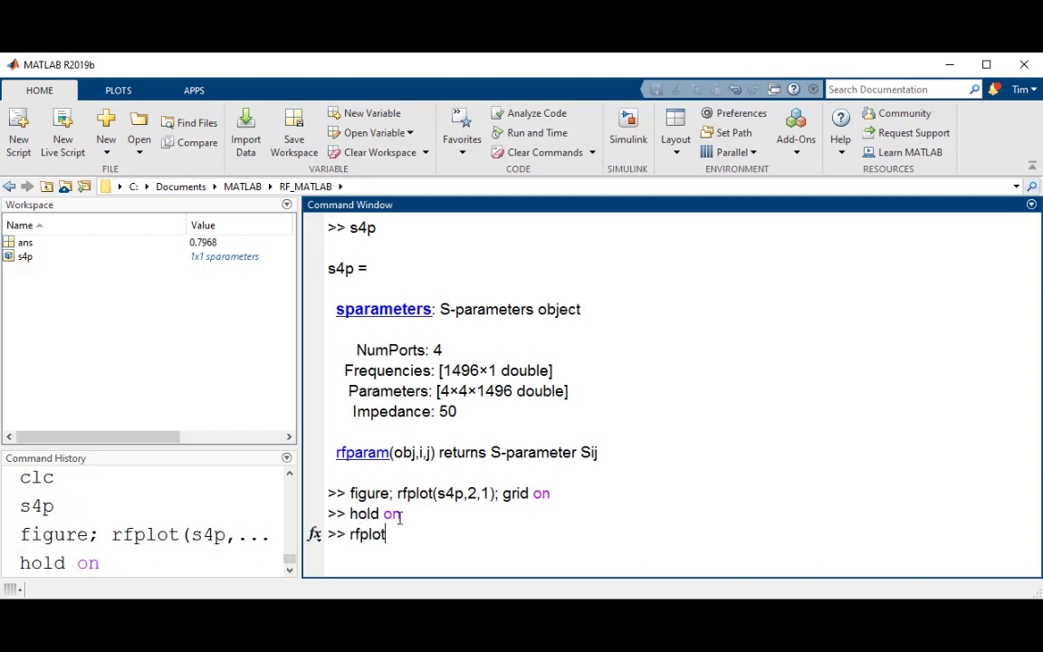
text((s4p,1,1)
text(figure)
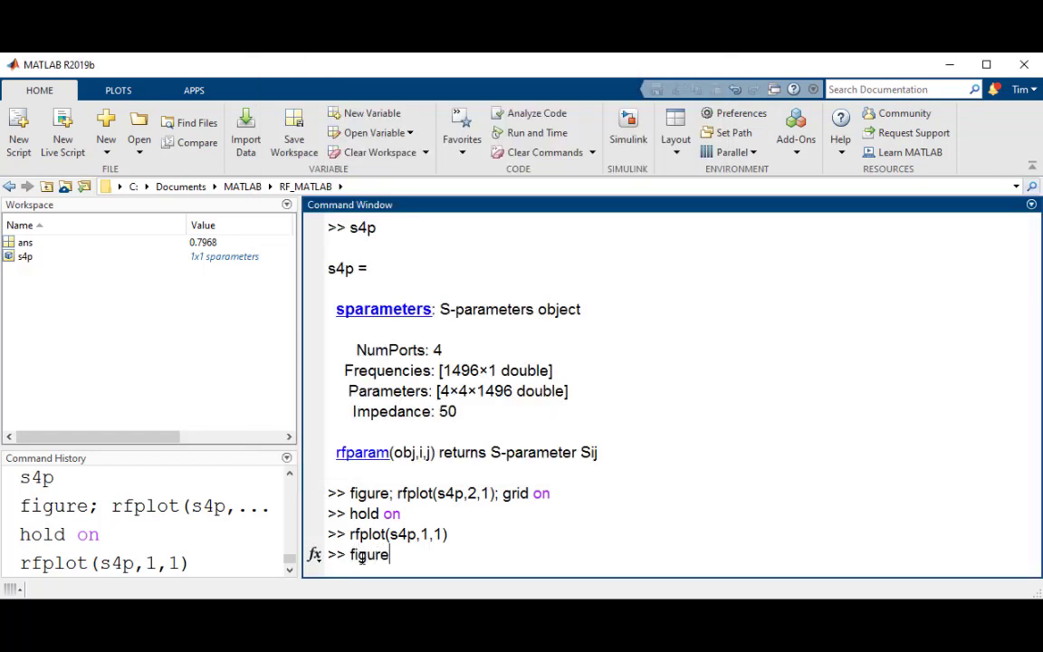
Step: Run figure; rfplot(s4p,2,1,'angle') to plot the S21 phase in degrees
text(; rfplot(s4)
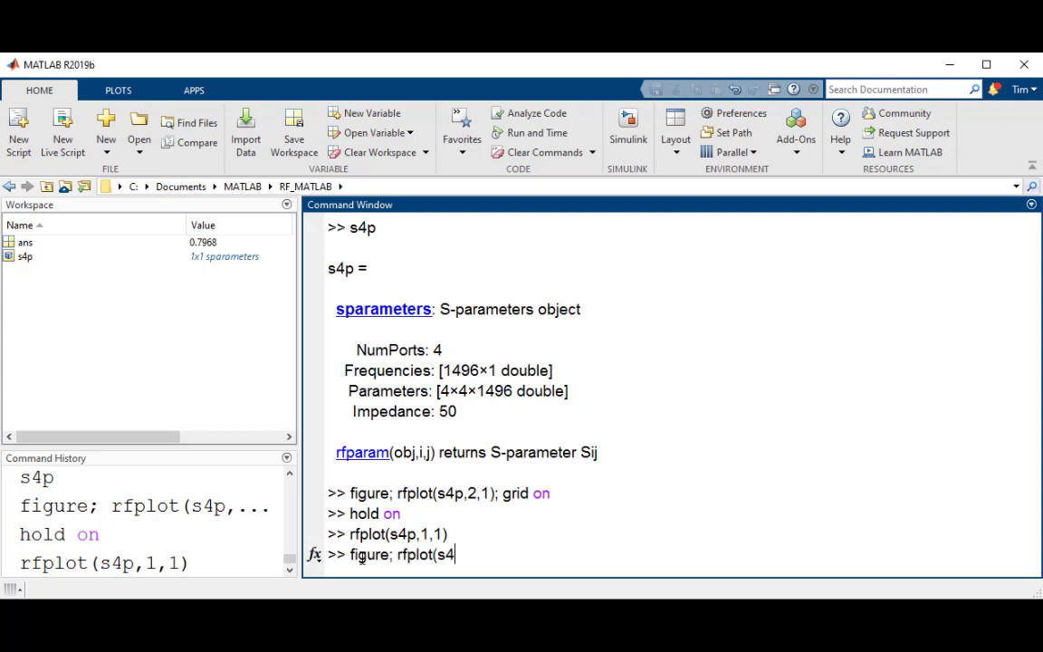
text(p)
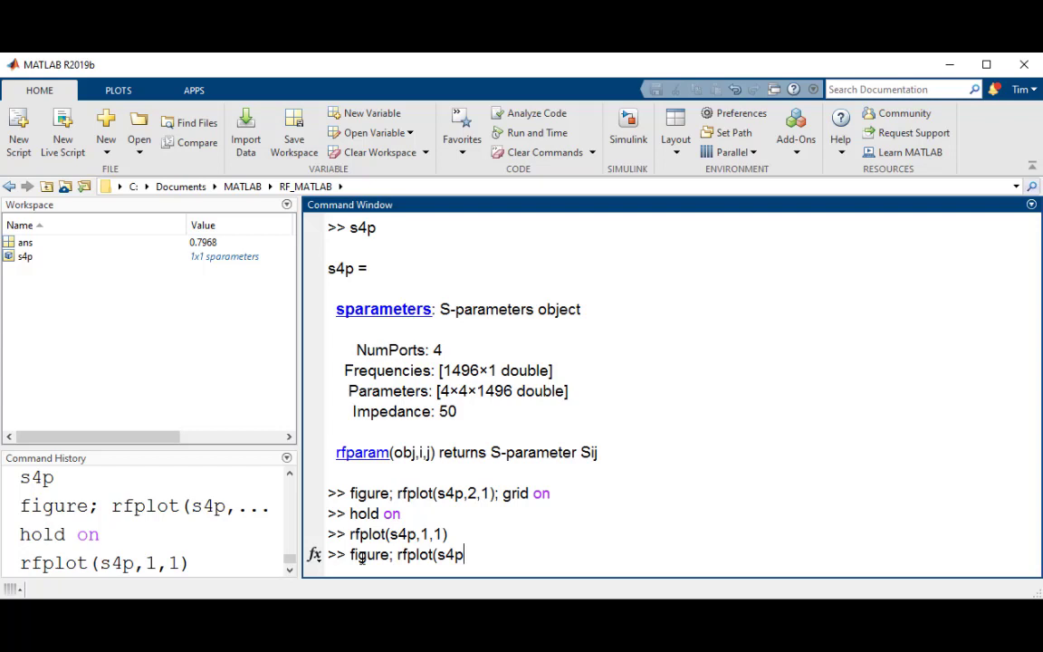
text(2,1)
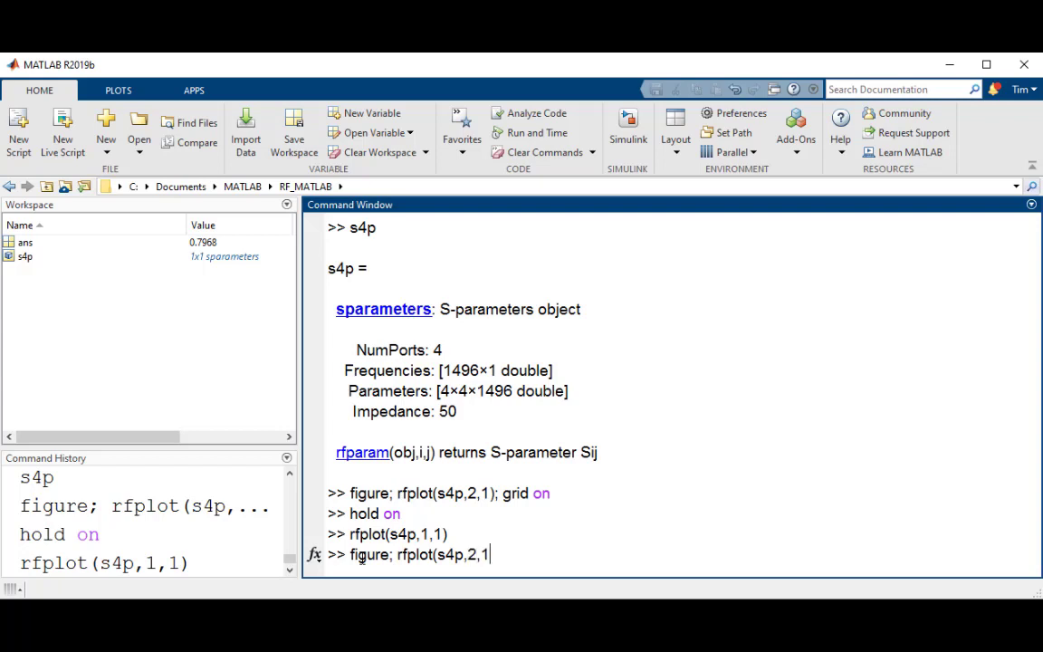
text('an)
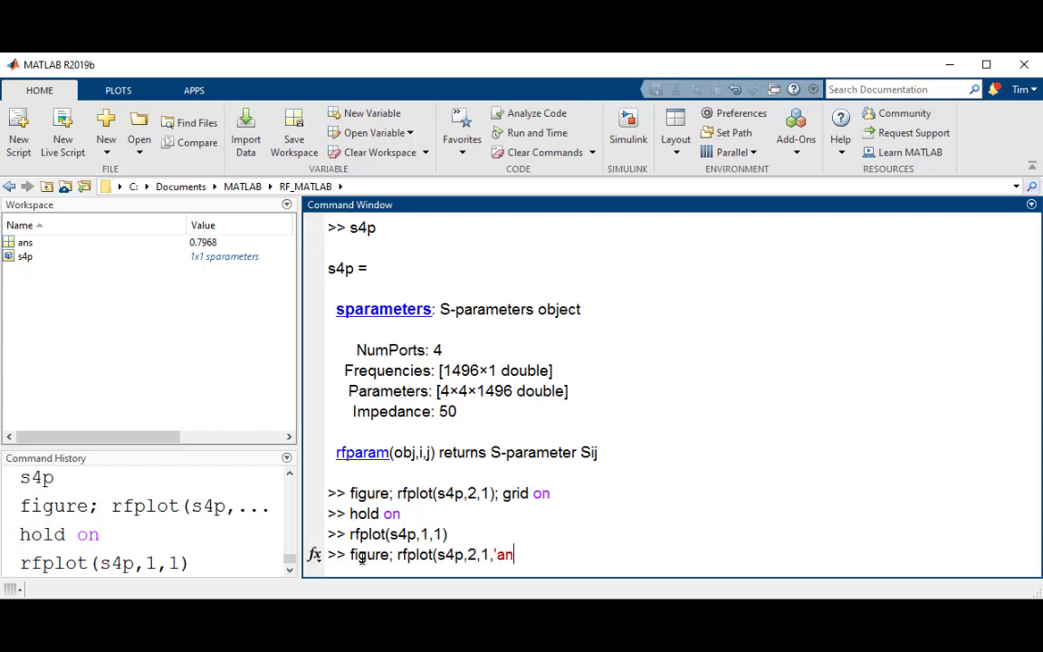
text(gle'))
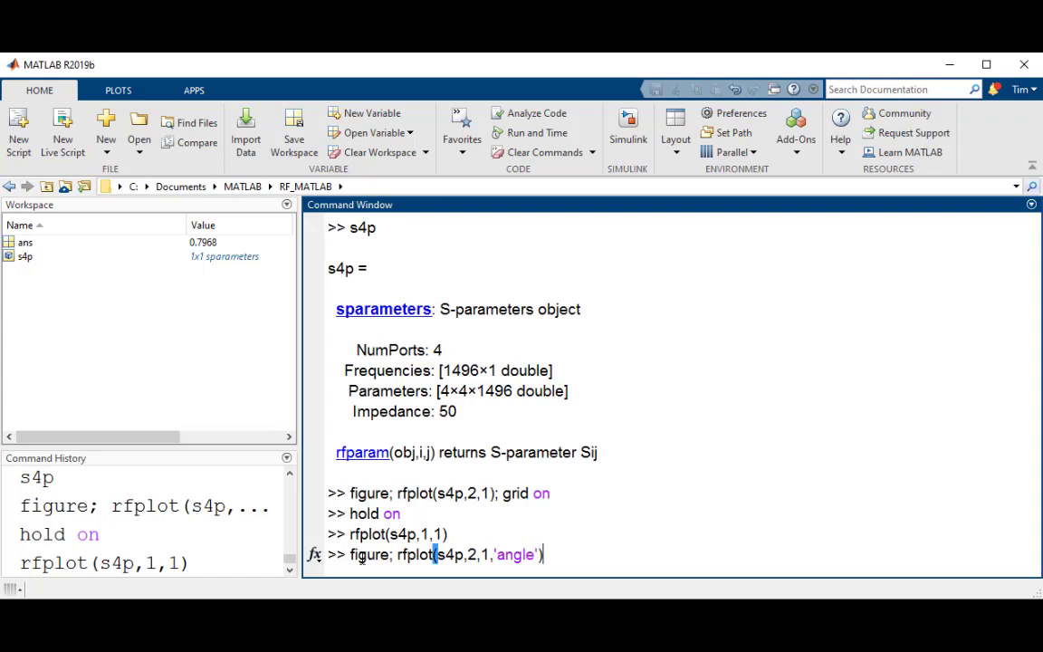
key(Return)
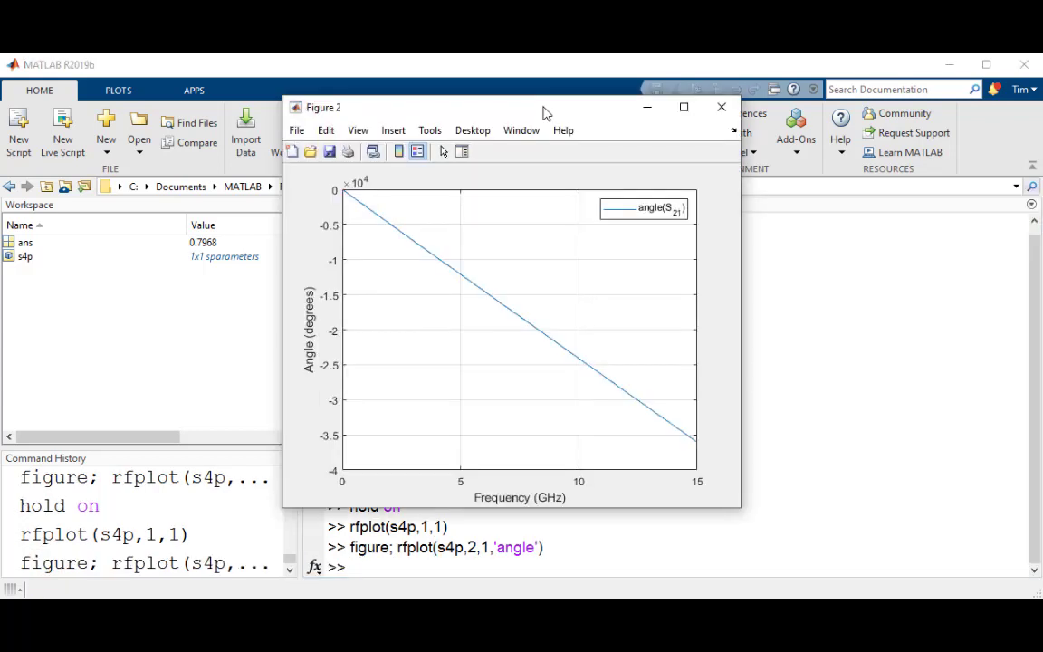
mouse_move(518, 172)
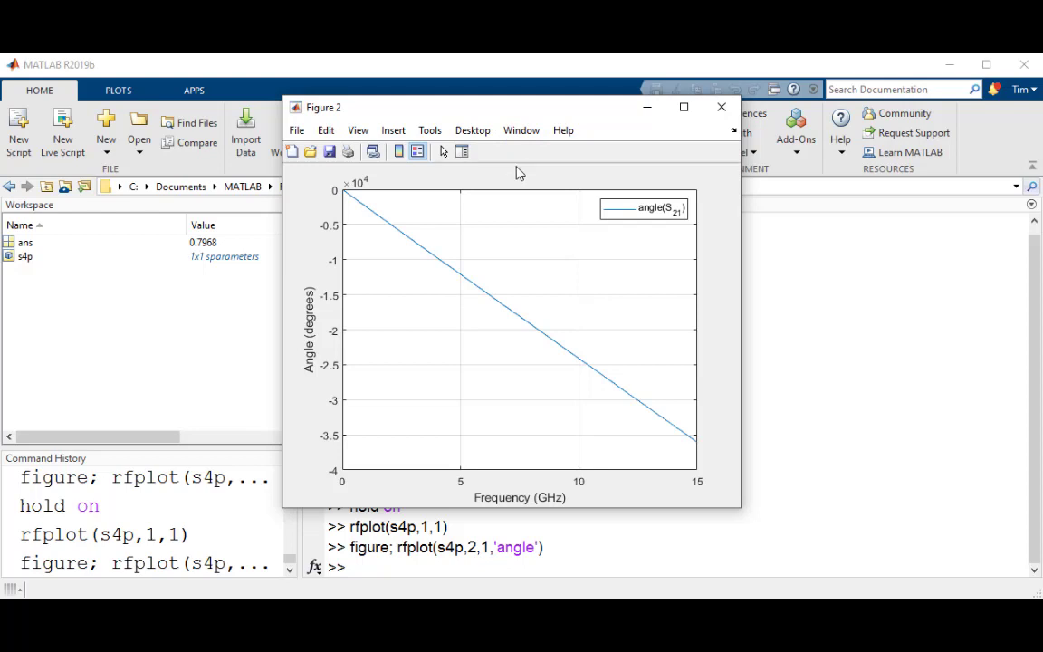
click(721, 107)
text(figure; smith)
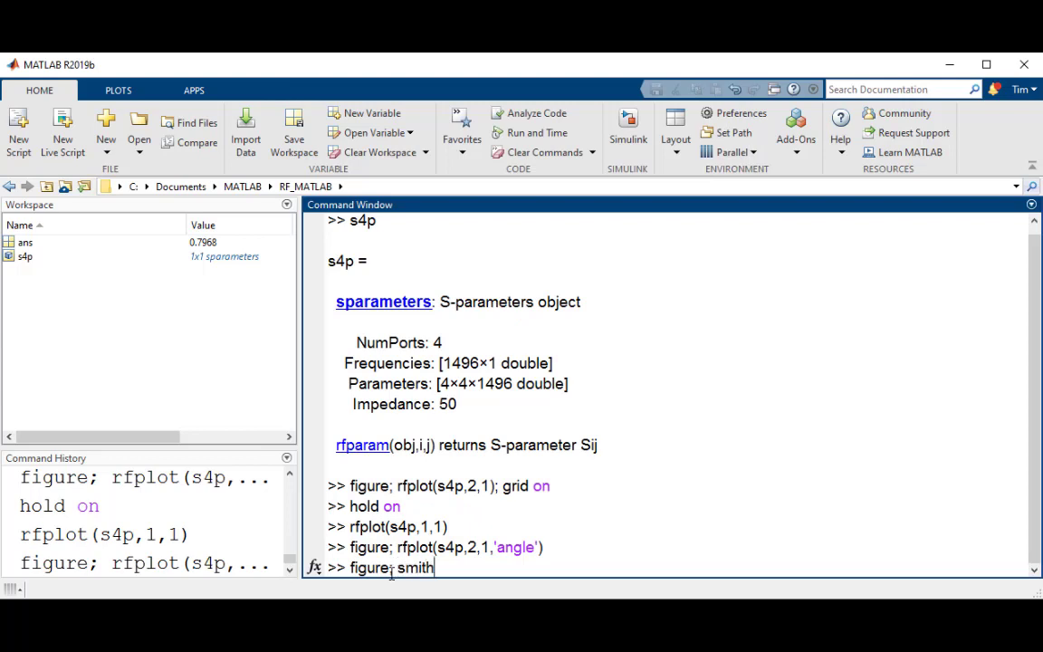
Step: Run figure; smith(s4p,2,2) to display S22 on a Smith chart
text((s4p)
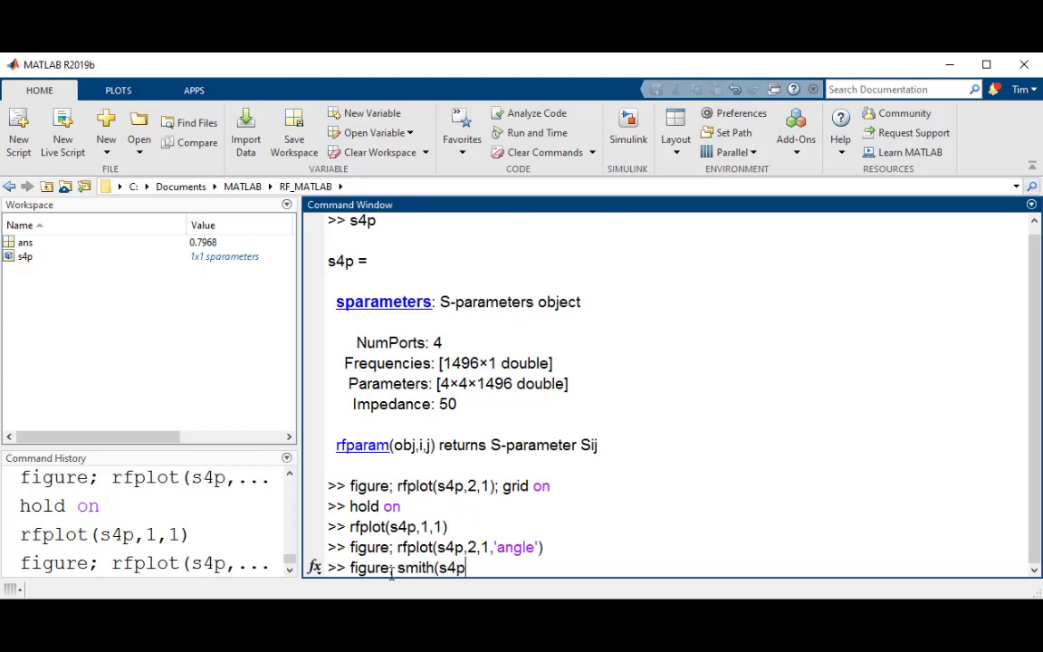
text(,2,2))
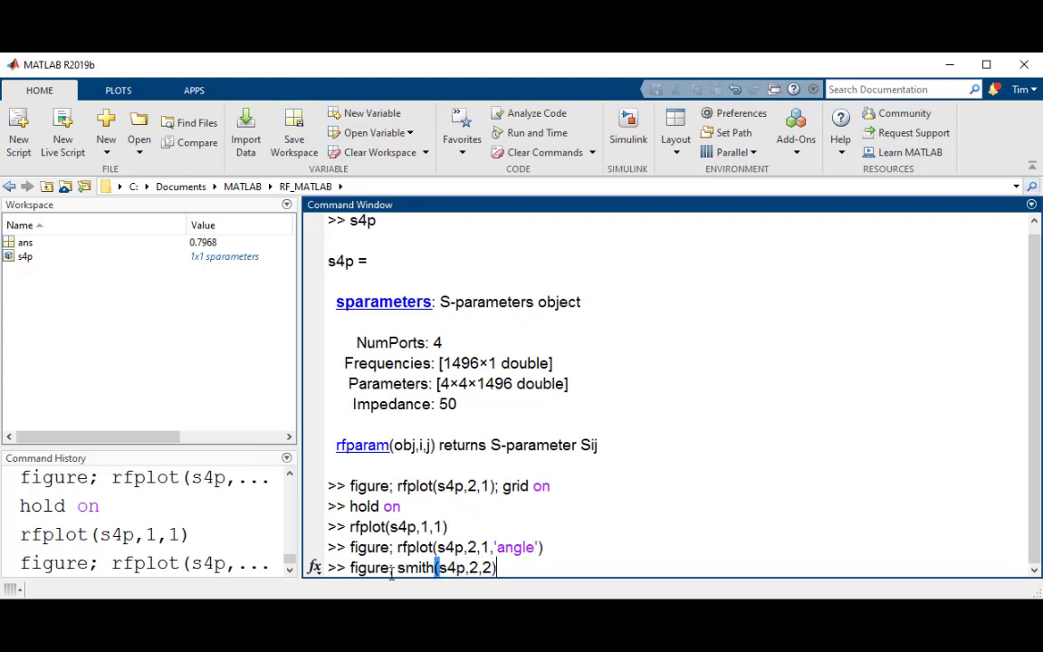
key(Return)
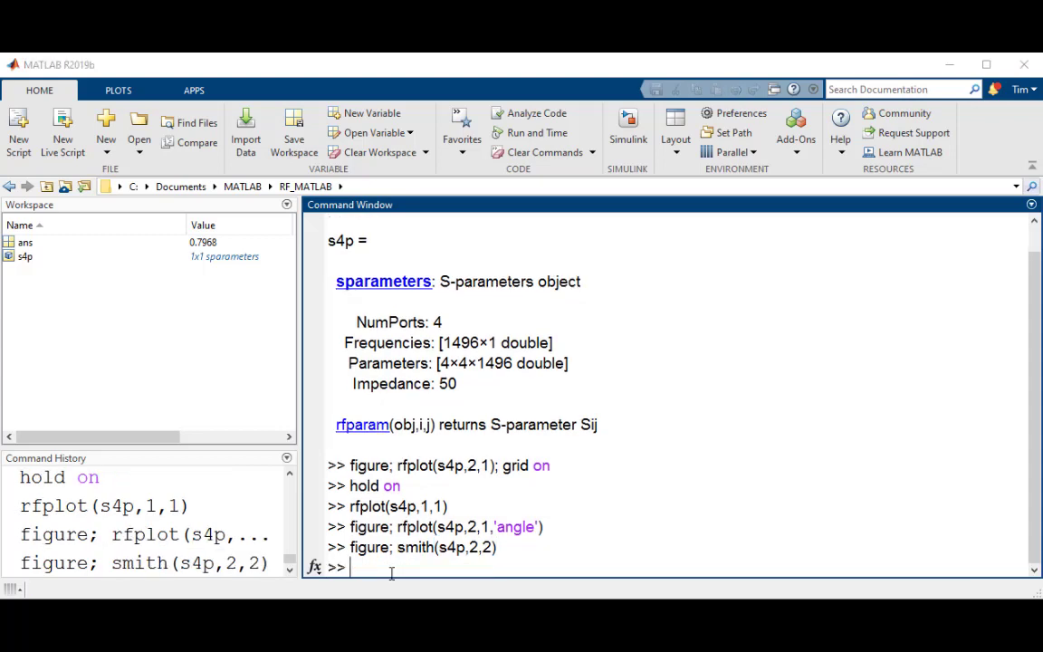
key(Return)
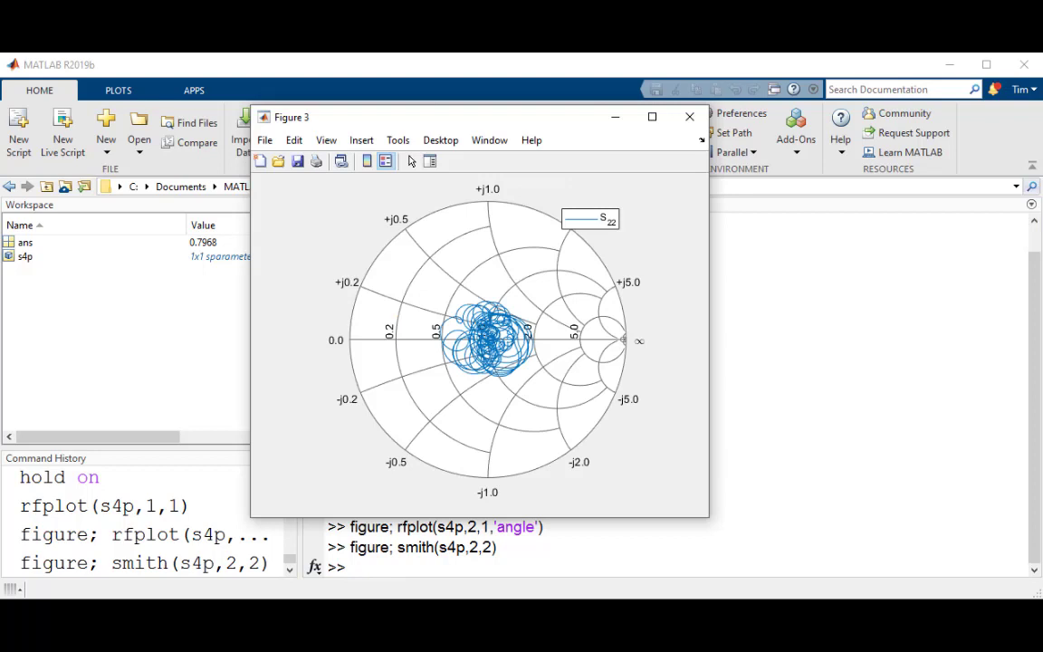
click(690, 115)
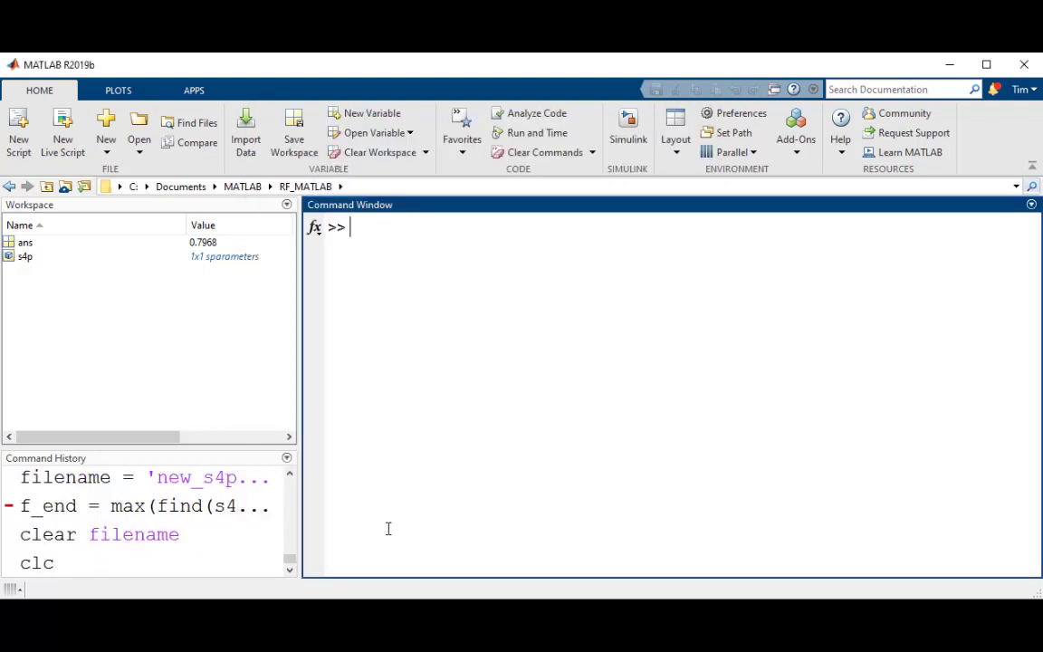
Step: Enter filename = 'new_s4p_data.s4p' to store the output file name
text(filen)
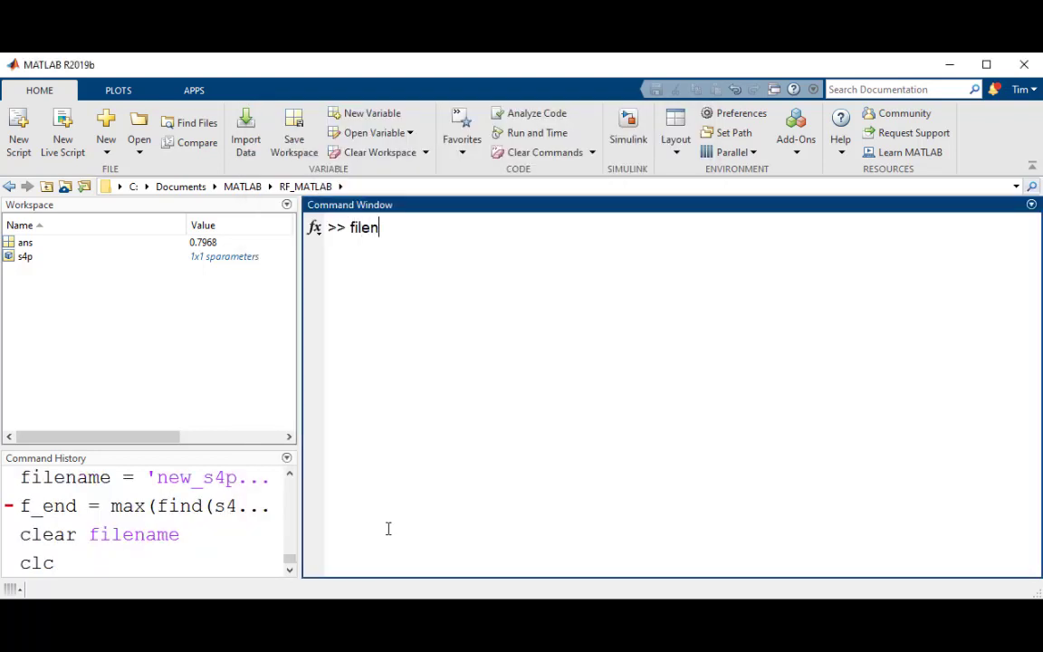
text(ame =)
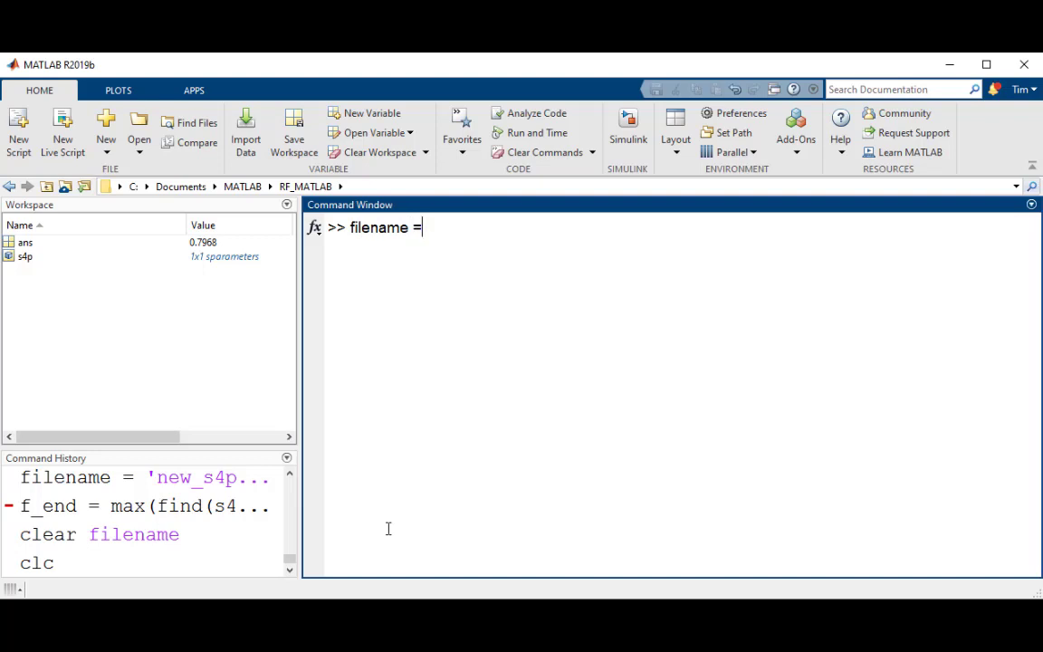
text('n)
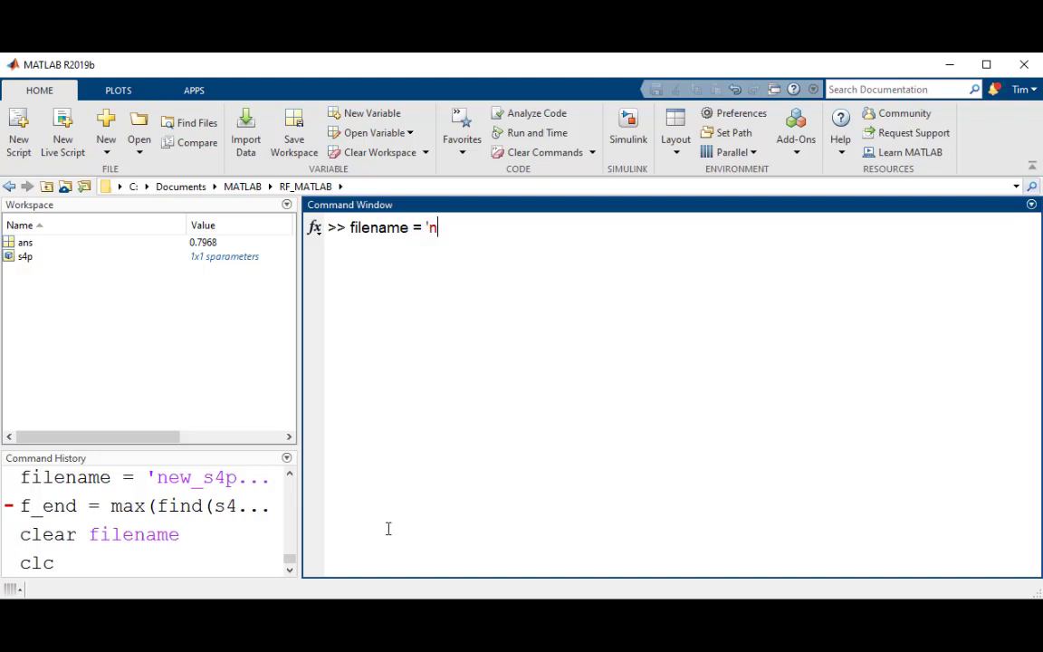
text(ew_s)
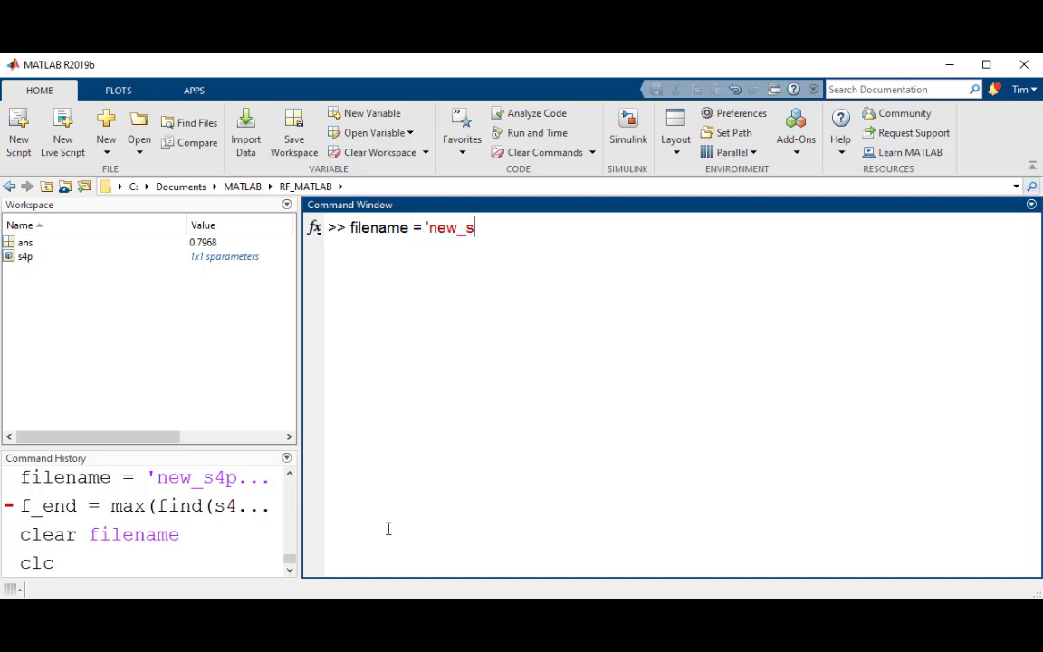
text(4p_)
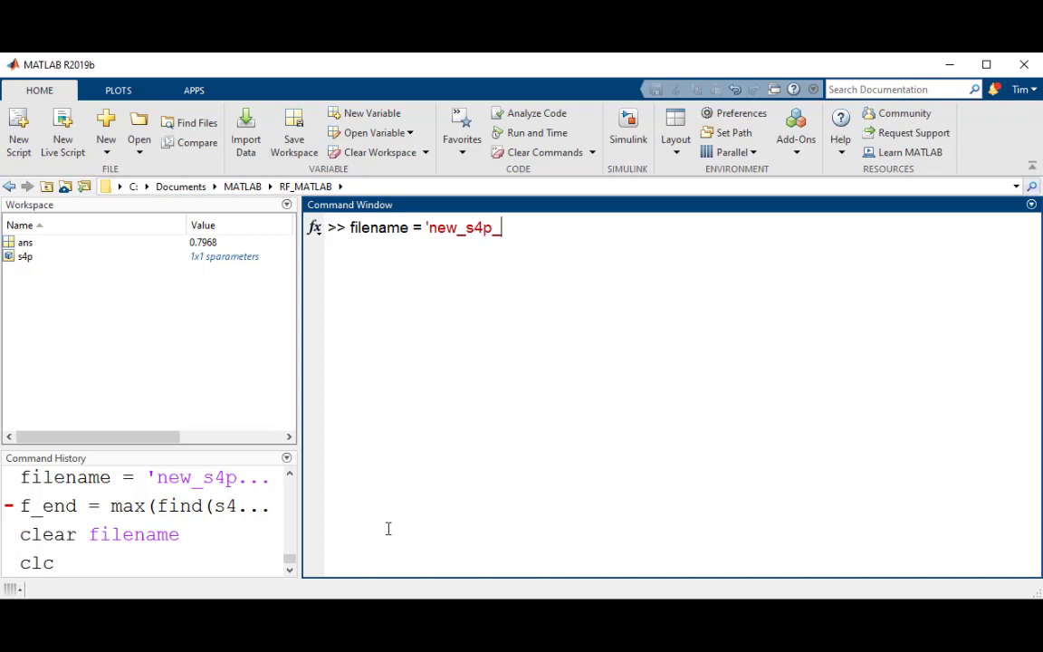
text(data)
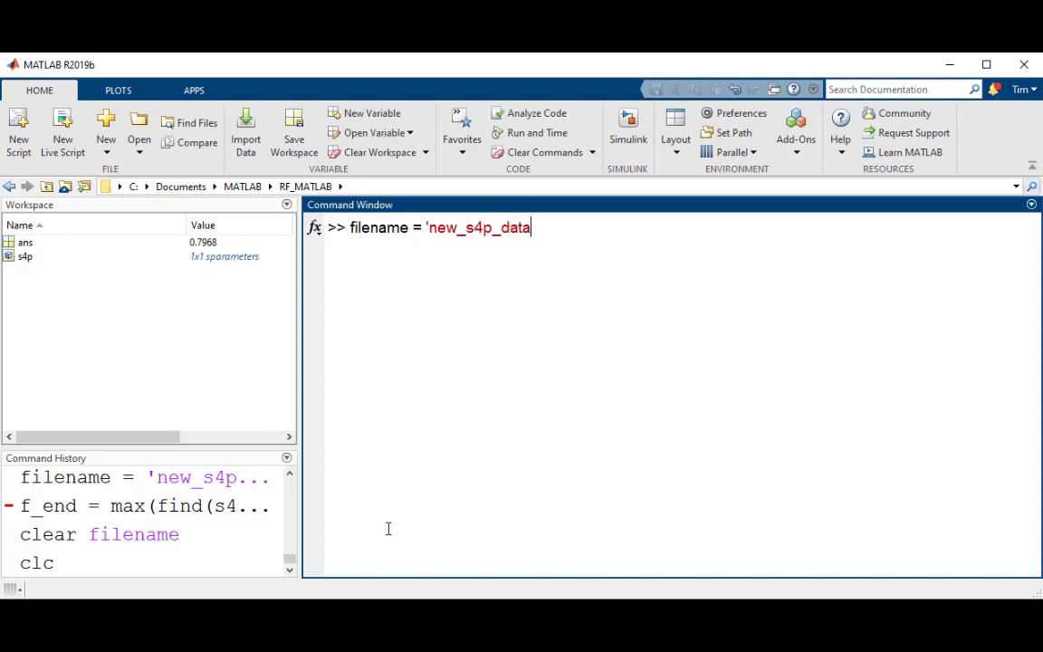
text(.s4p)
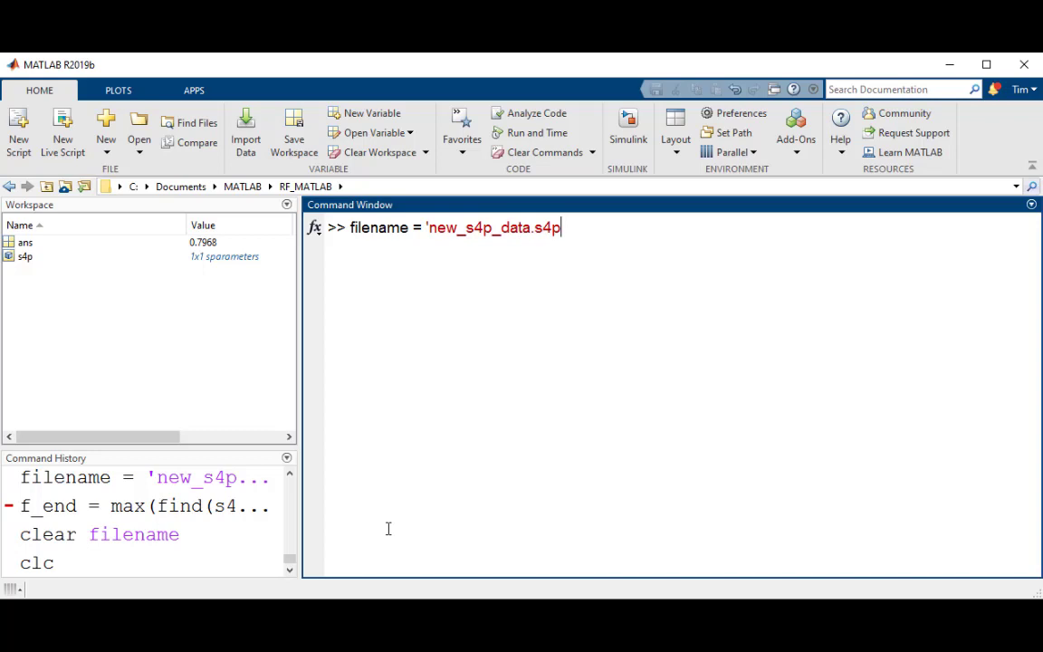
text(')
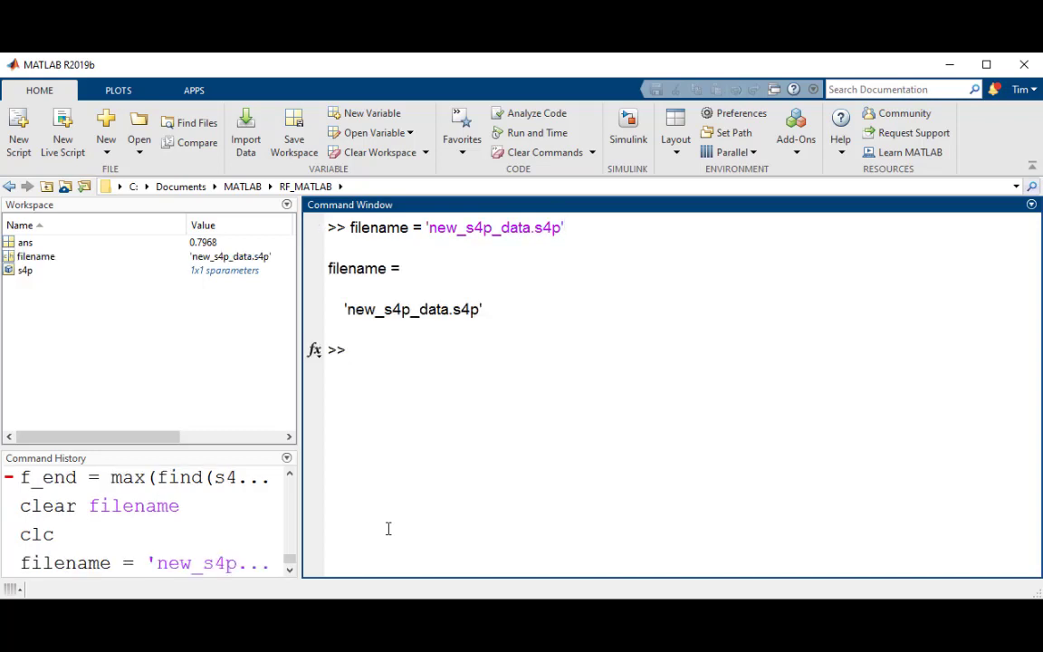
Step: Enter f_end = max(find(s4p.Frequencies <= 10e9)) giving index 996
text(f_end)
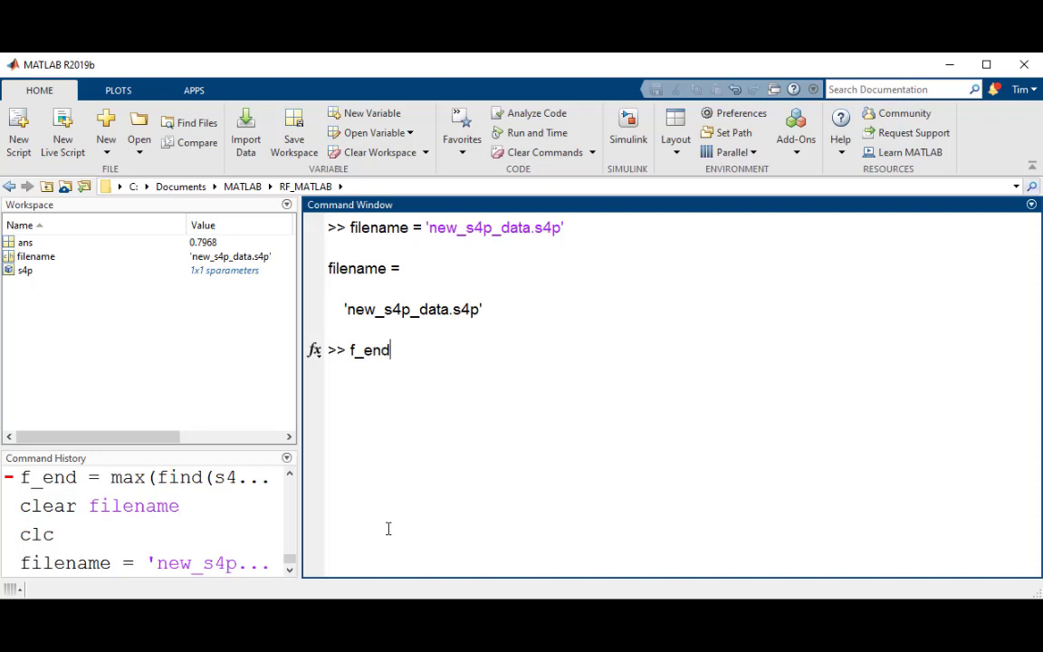
text(=)
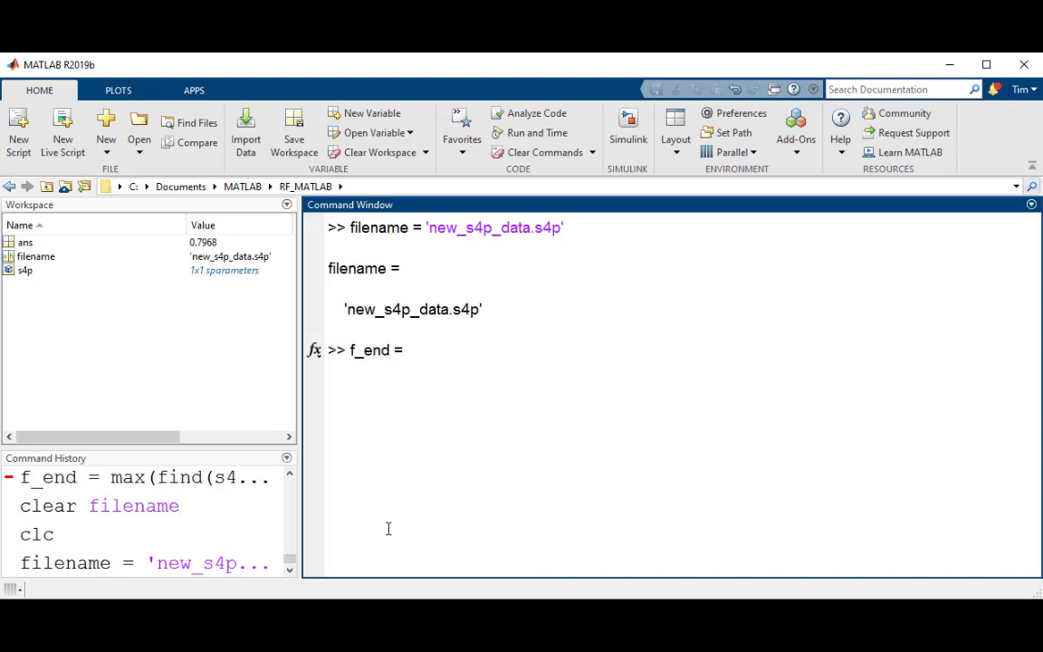
text(max(f)
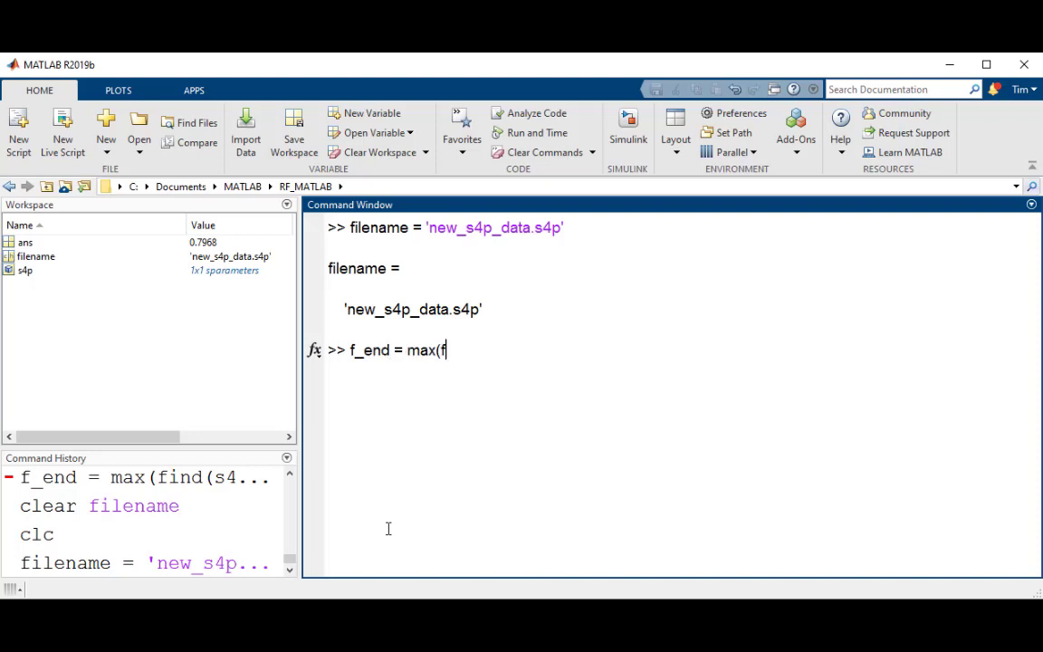
text(ind()
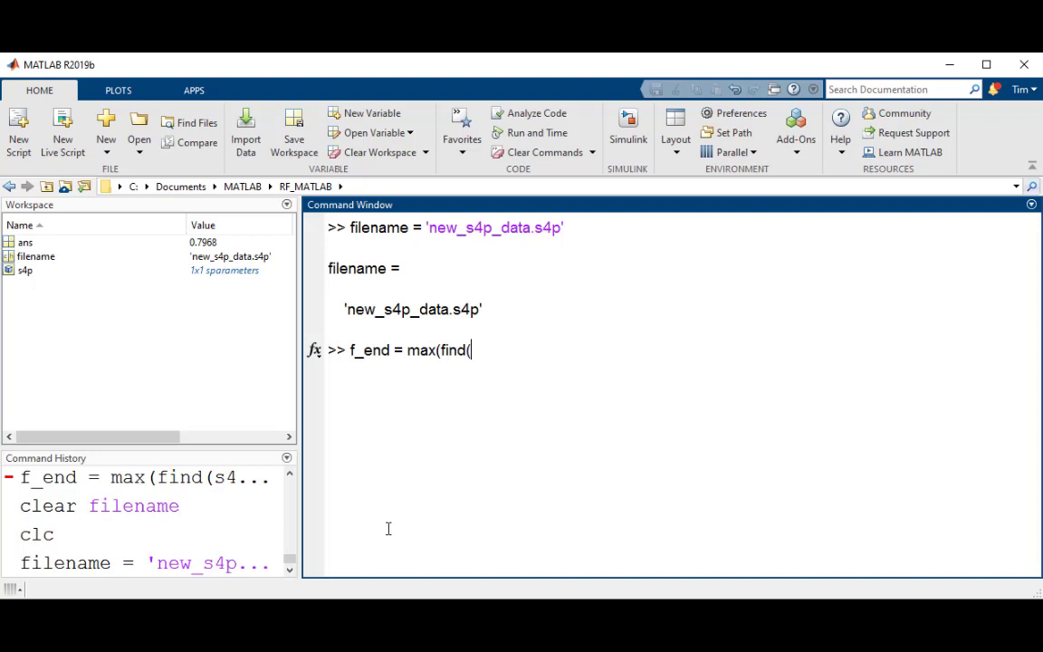
text(s4p.)
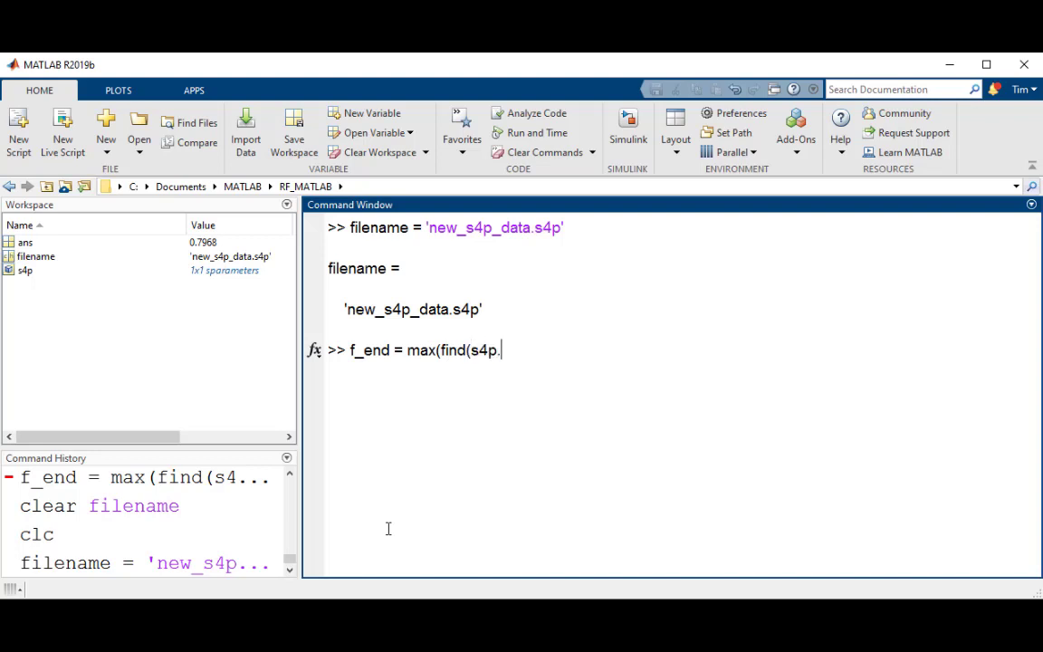
text(Freque)
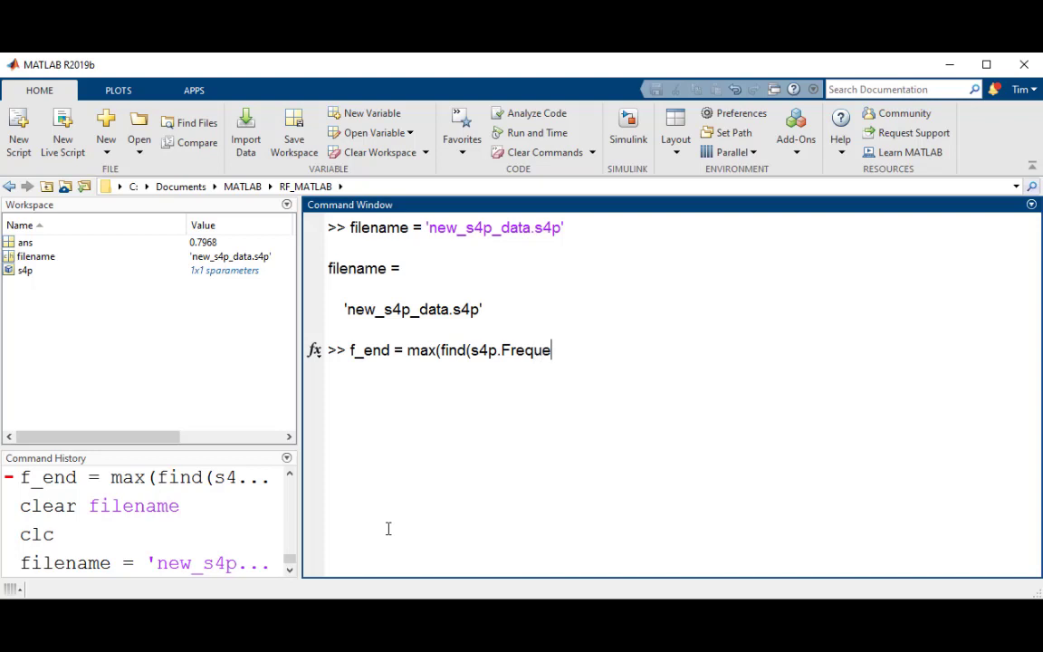
text(ncies <)
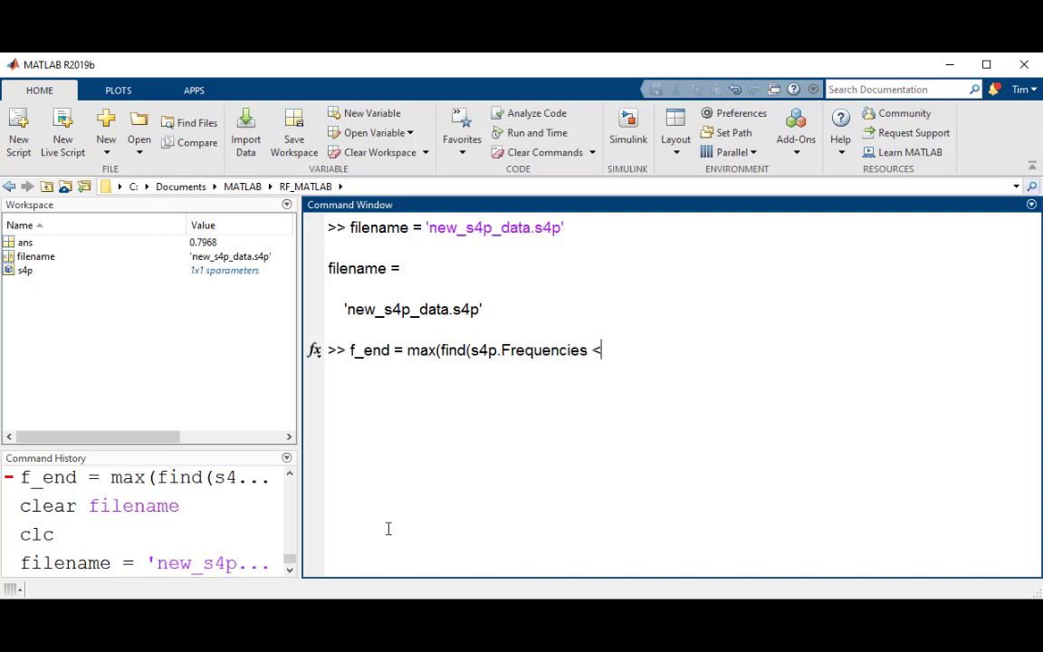
text(= 10)
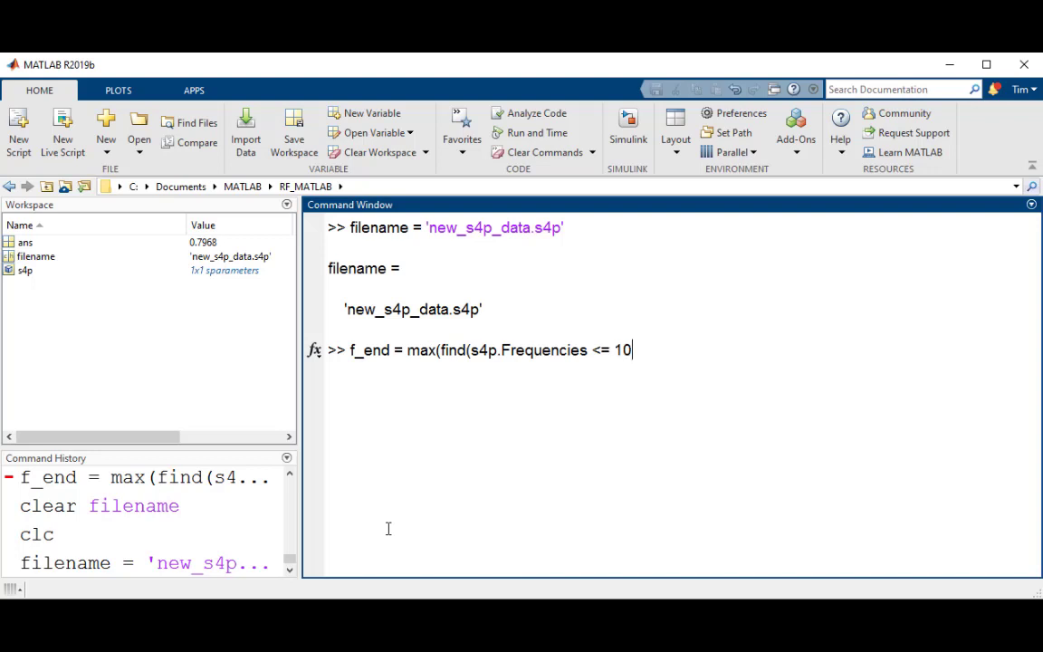
text(e9)
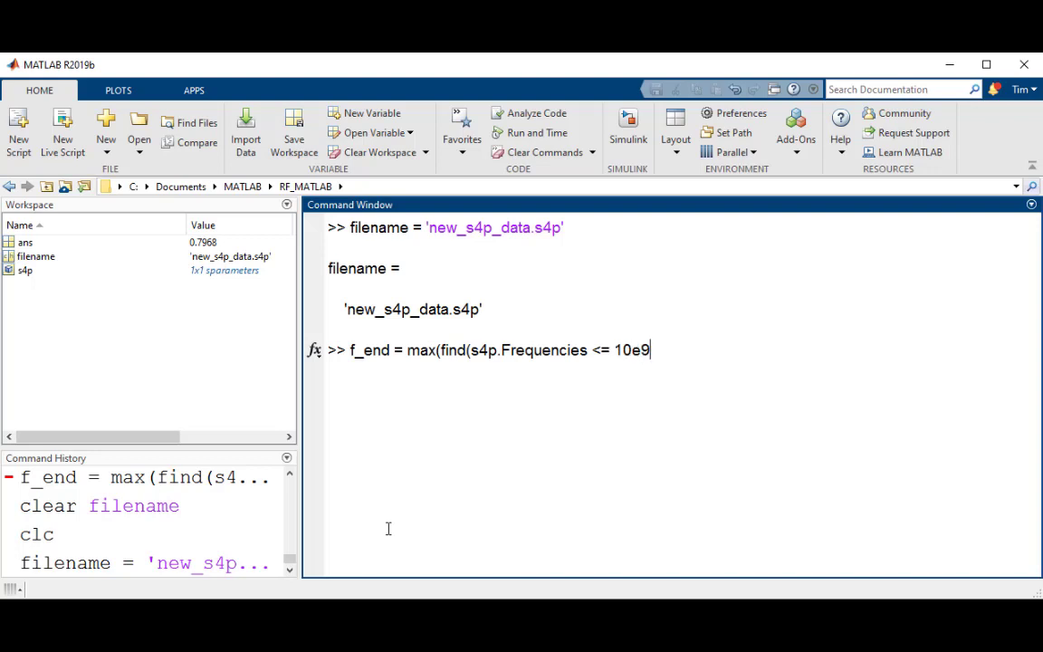
text())
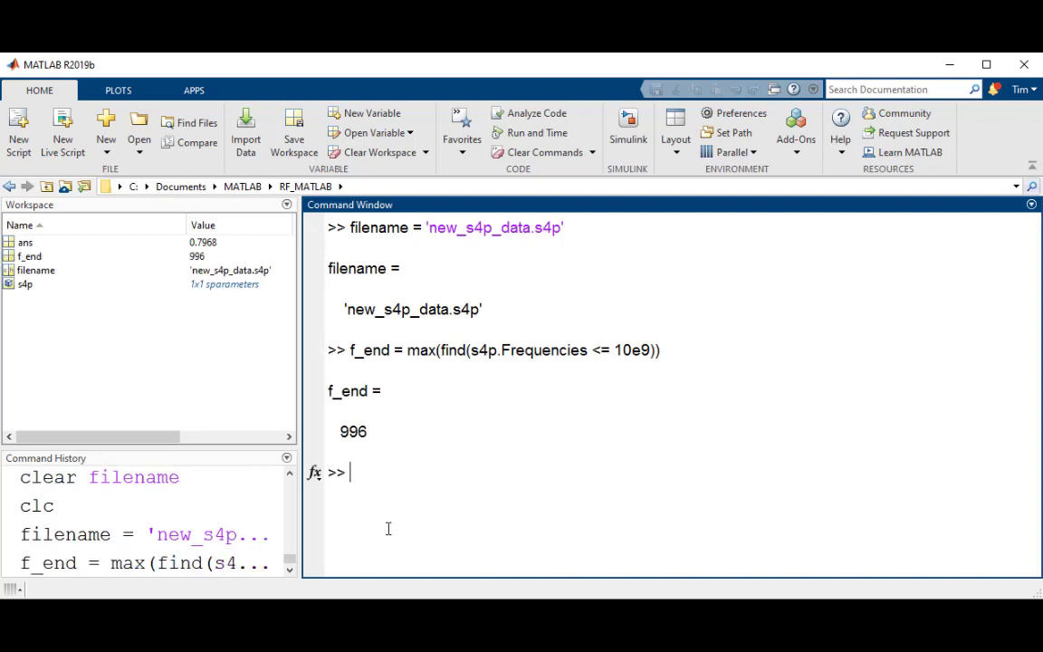
Step: Run rfwrite(s4p.Parameters(:,:,1:f_end), s4p.Frequencies(1:f_end), filename) to create the truncated Touchstone file
text(rfwrite)
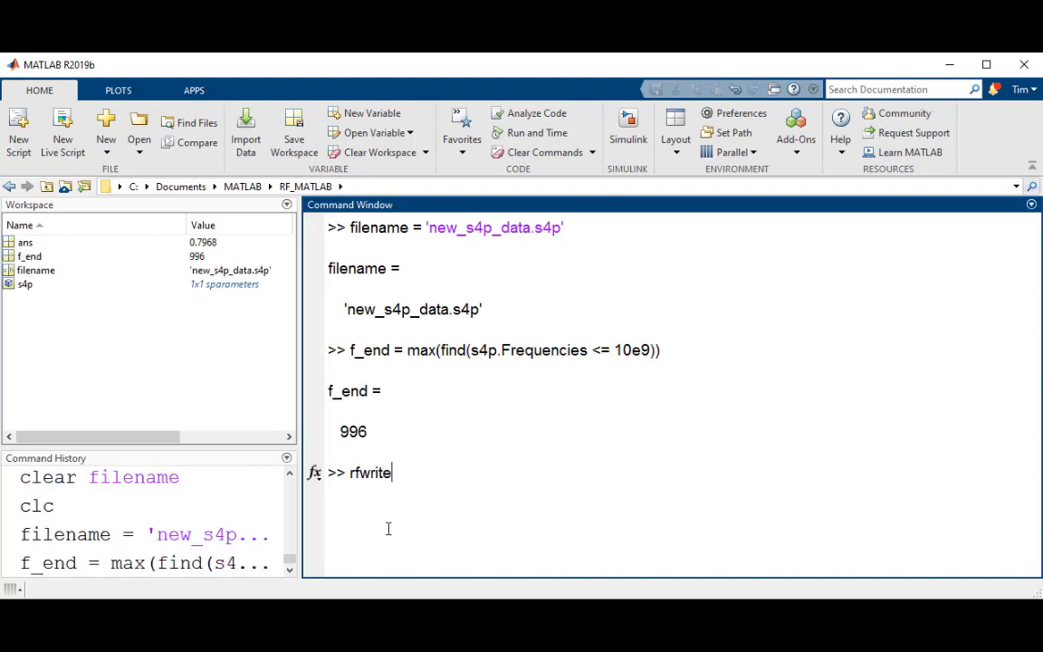
text((s4p)
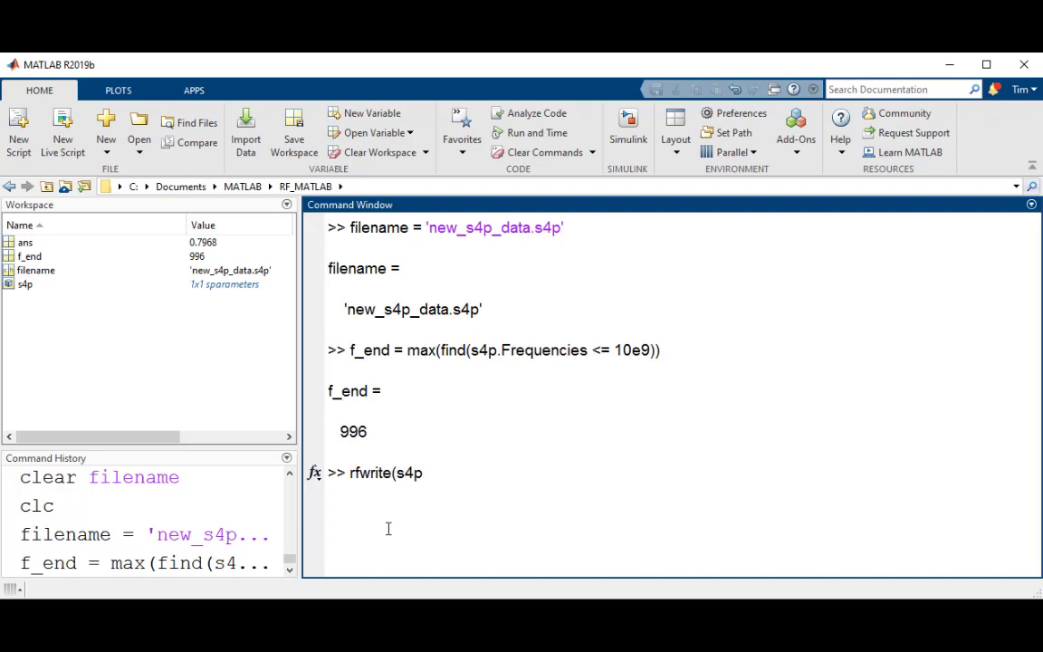
text(.Parameters(:,:)
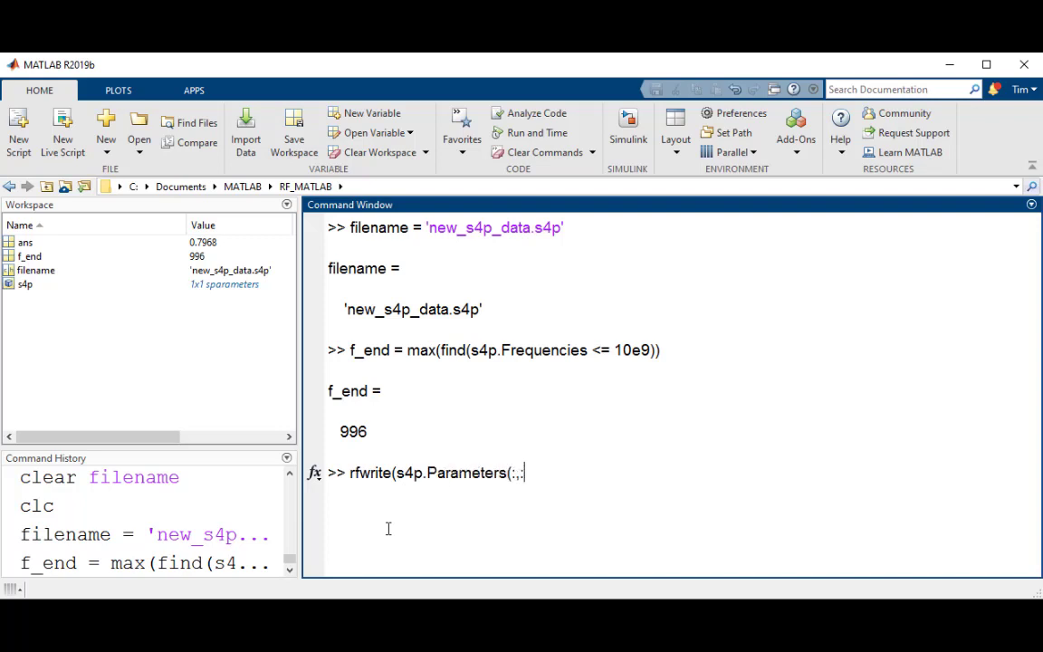
text(1:f_e)
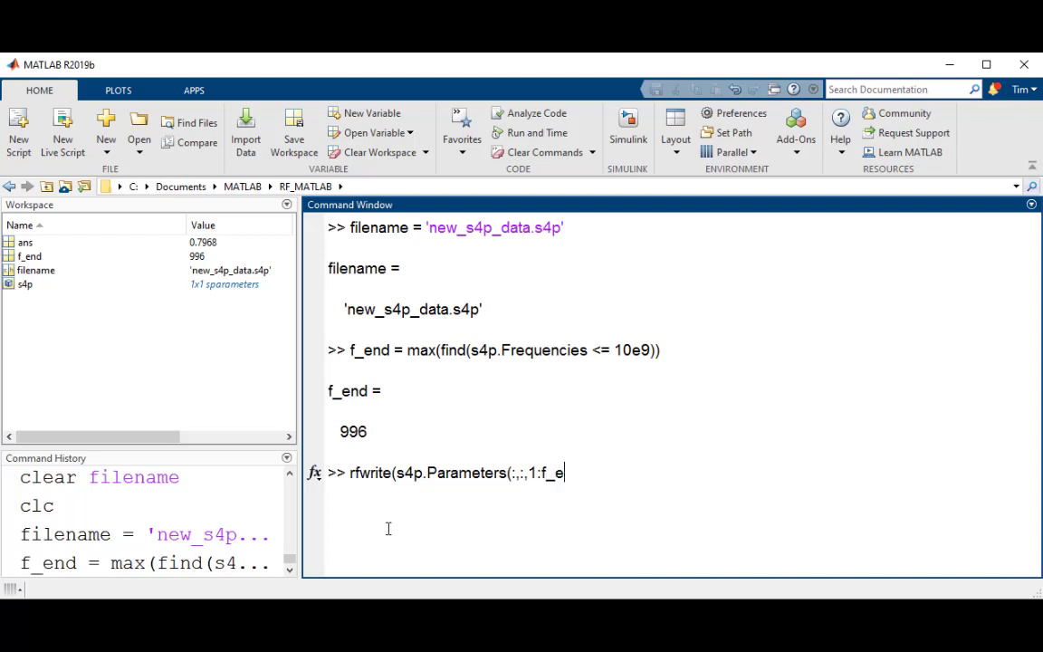
text(nd))
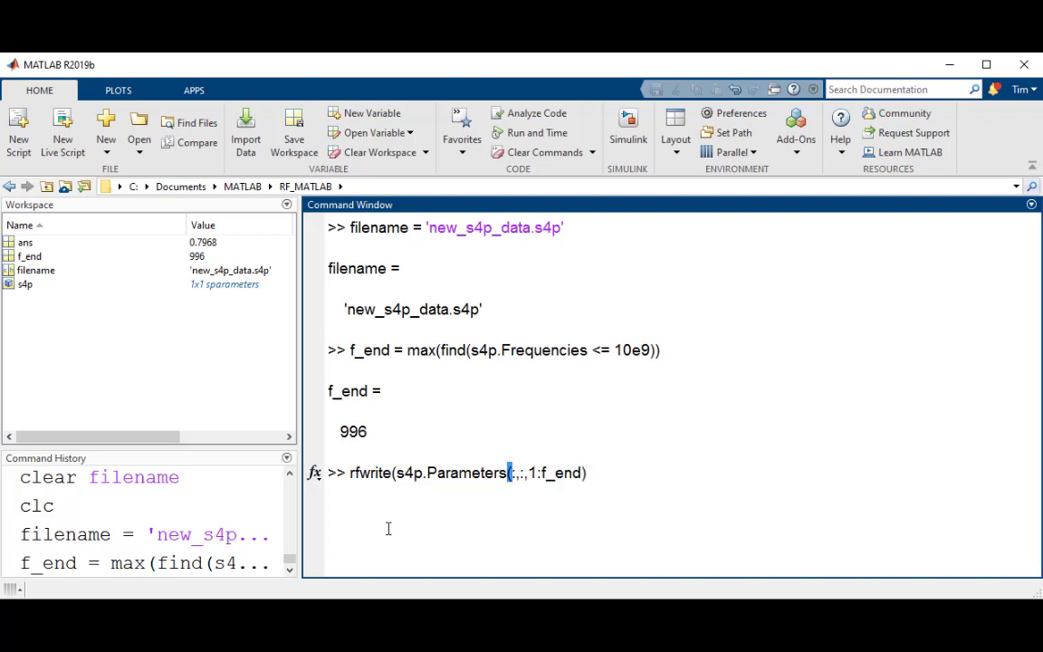
text(,s4p)
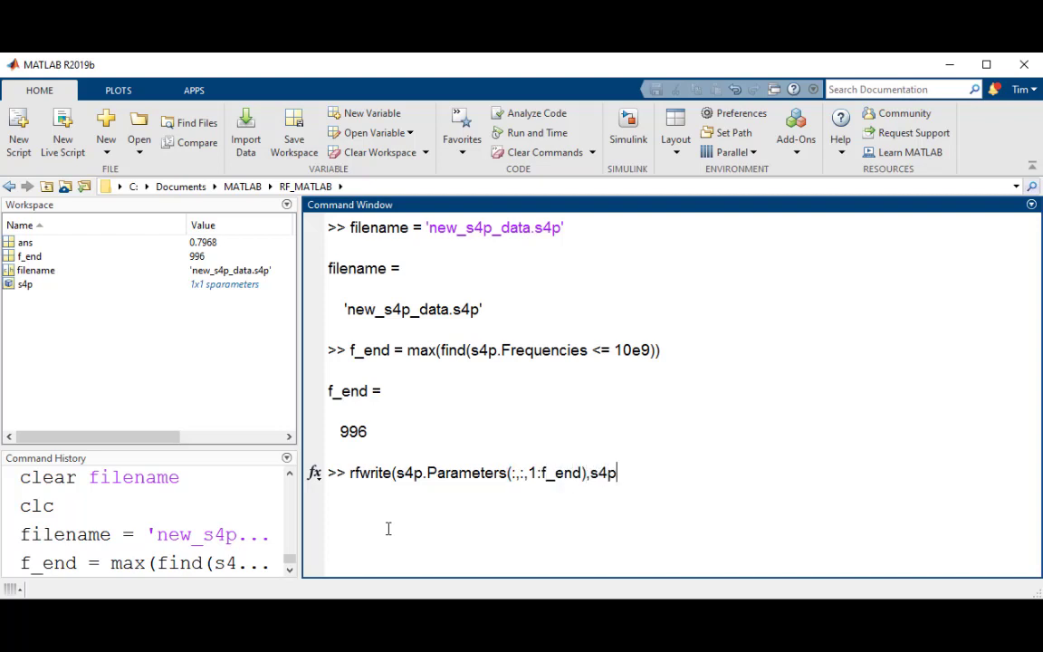
text(.Frequencies(1:)
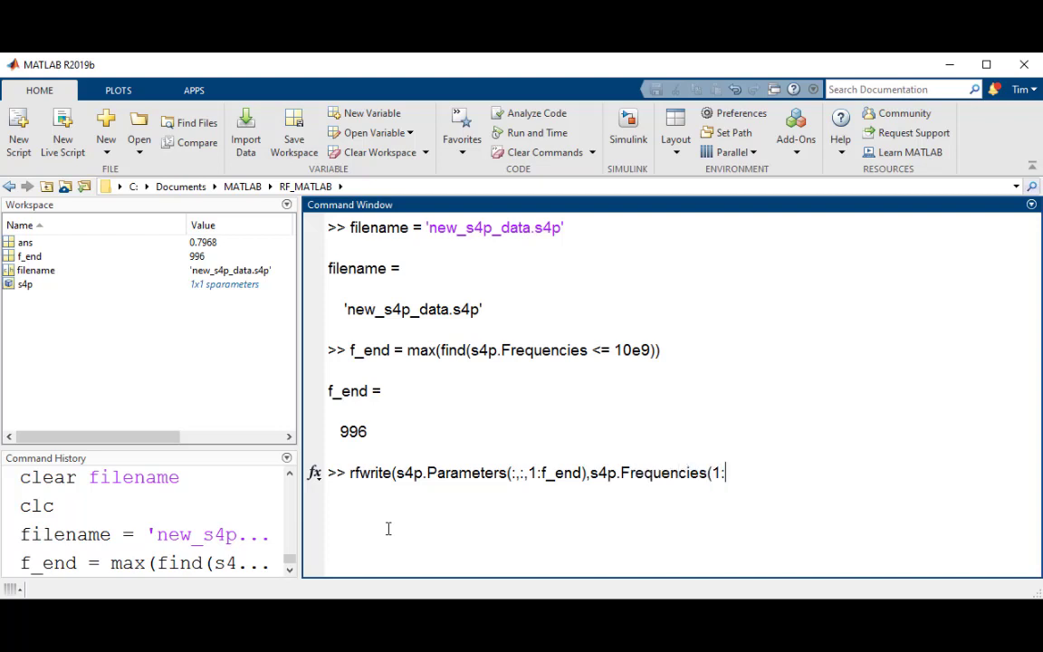
text(f_end))
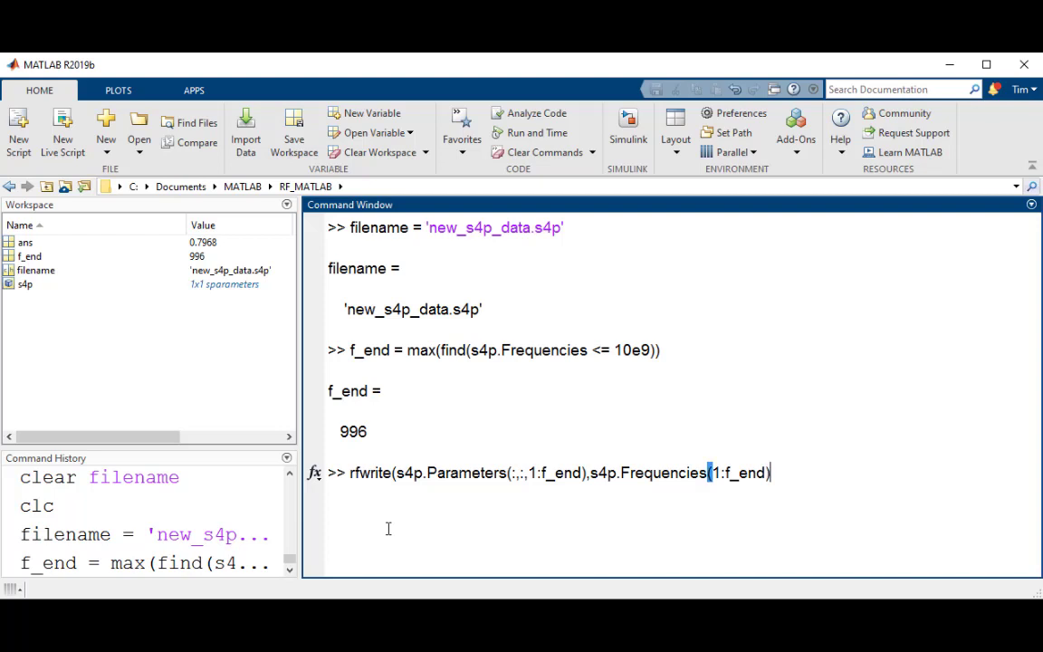
text(,filename)
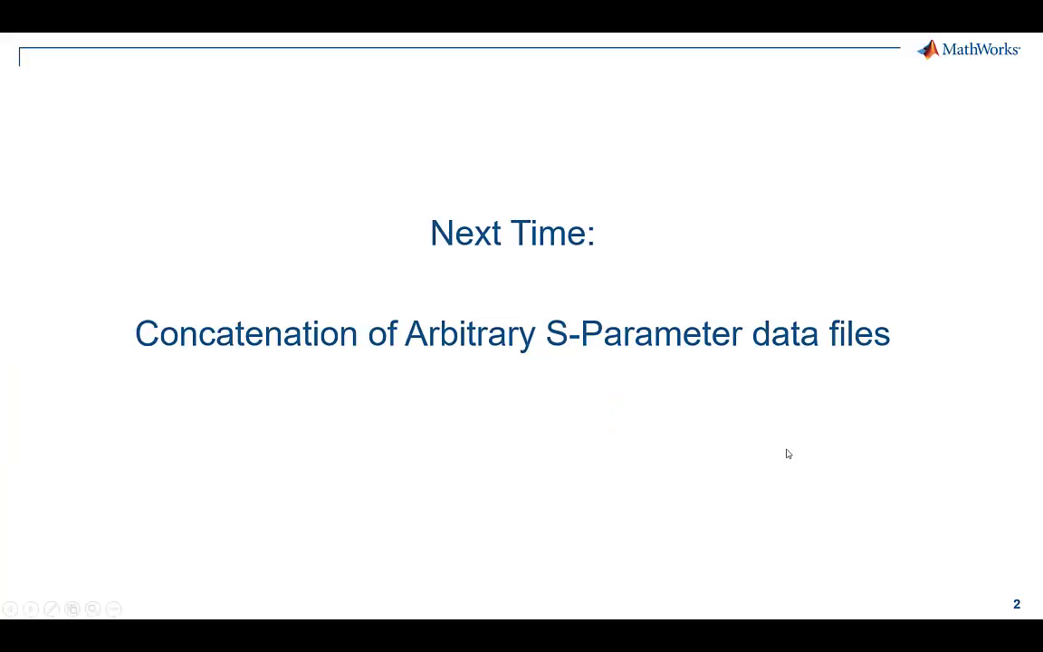
mouse_move(786, 453)
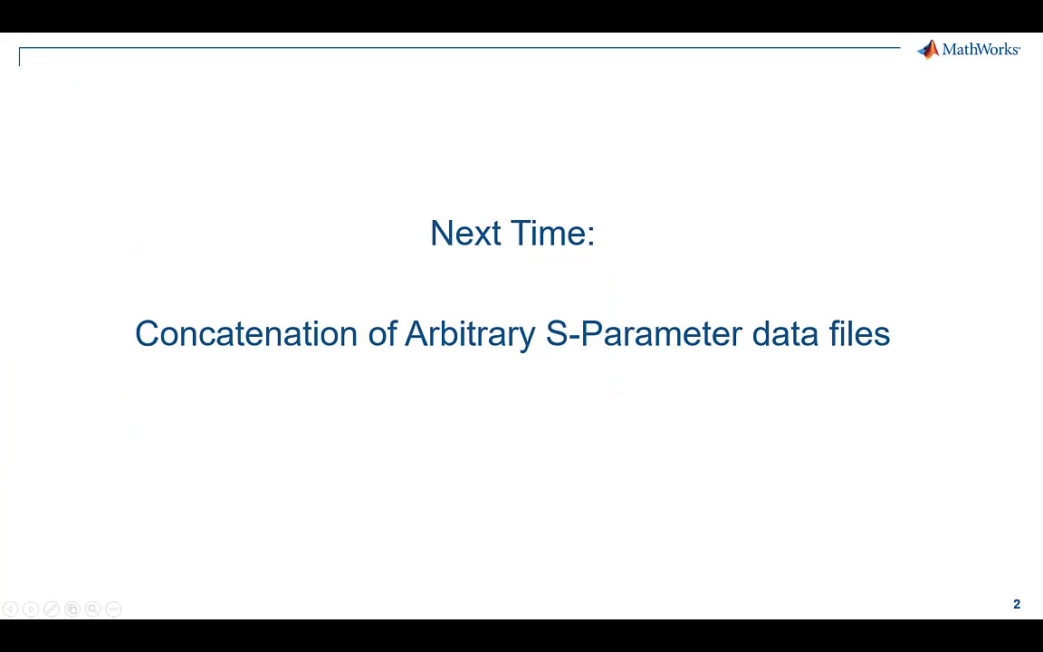